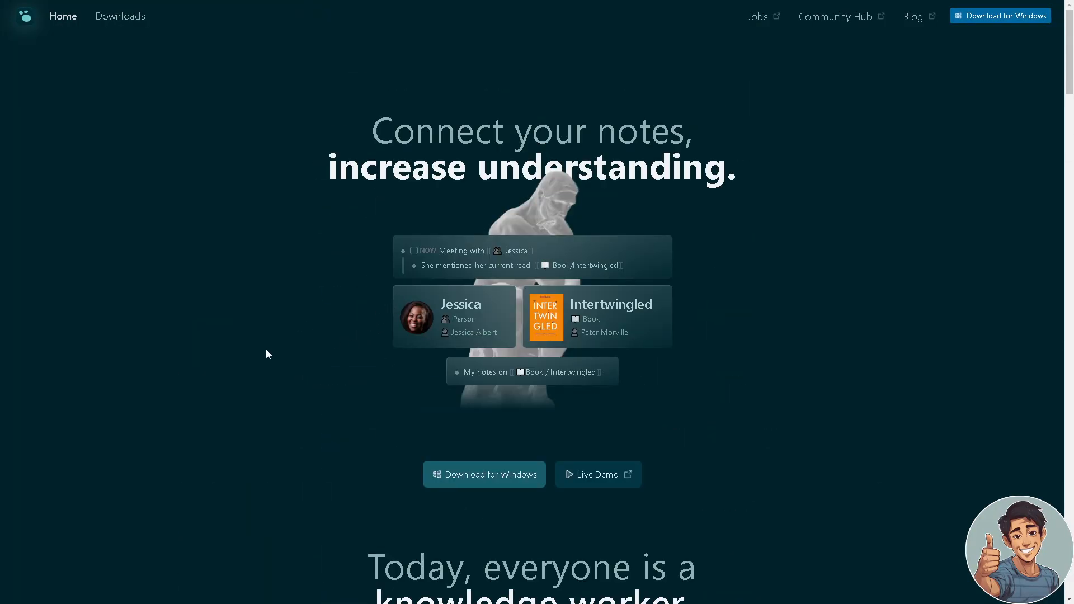
- Scroll the Logseq home page past Task Management and the Students/Academics cards
scroll("down", 3)
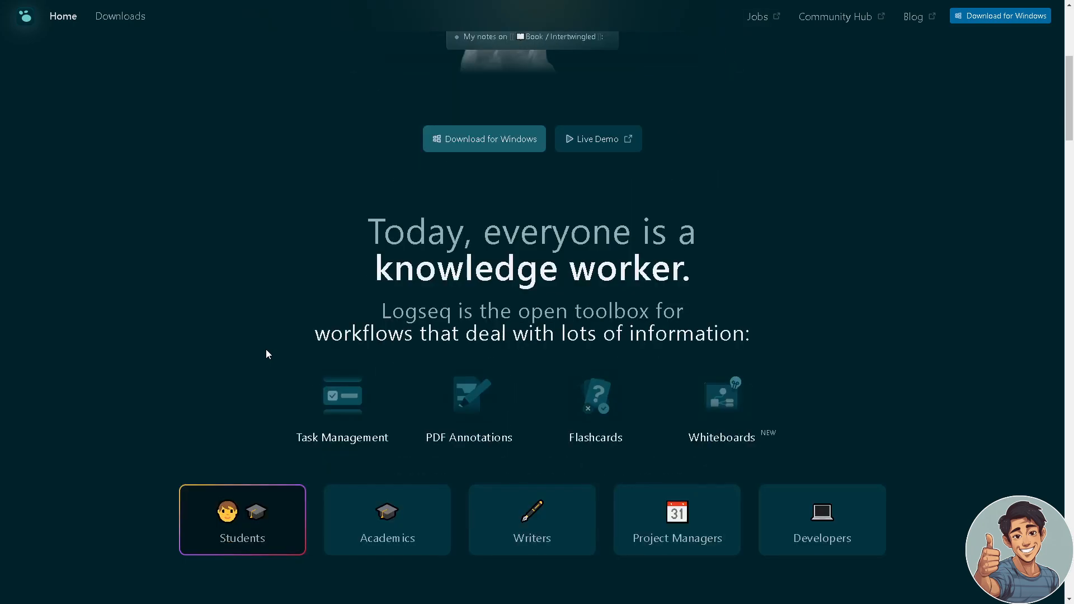
scroll("down", 3)
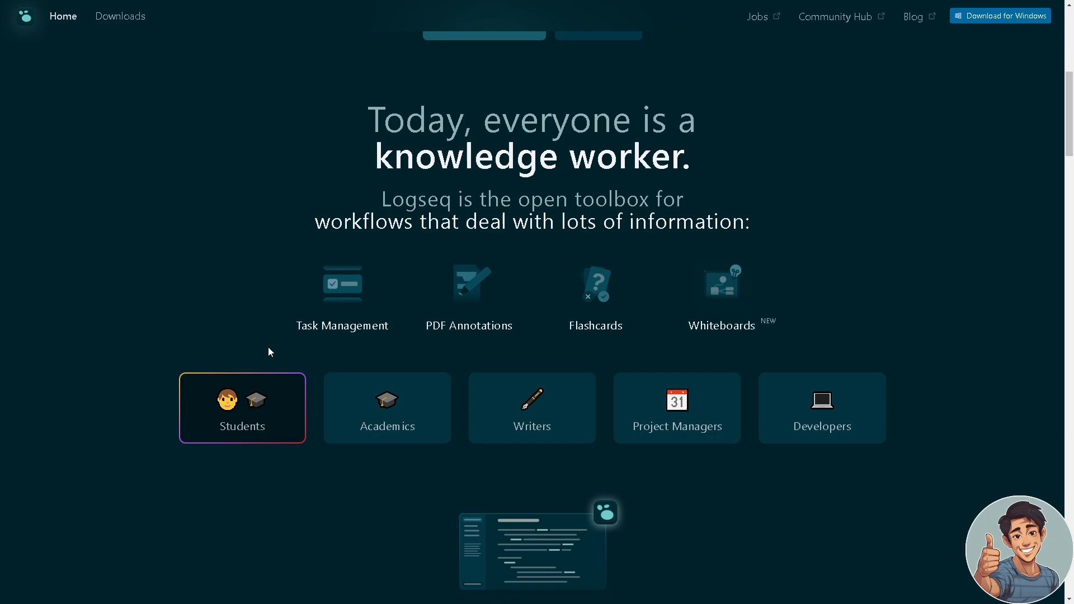
scroll("down", 3)
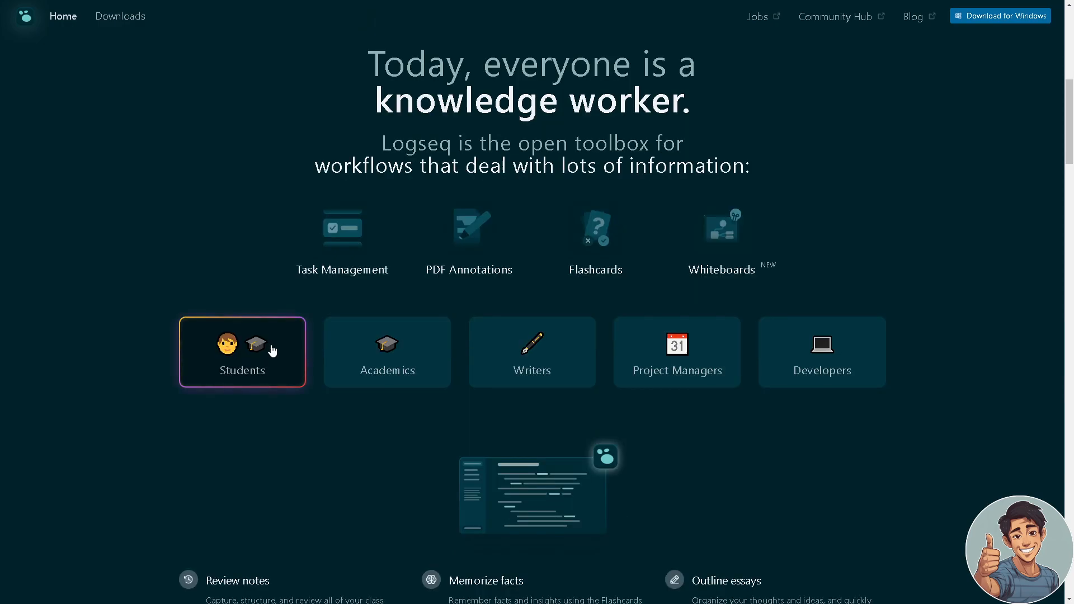
scroll("down", 3)
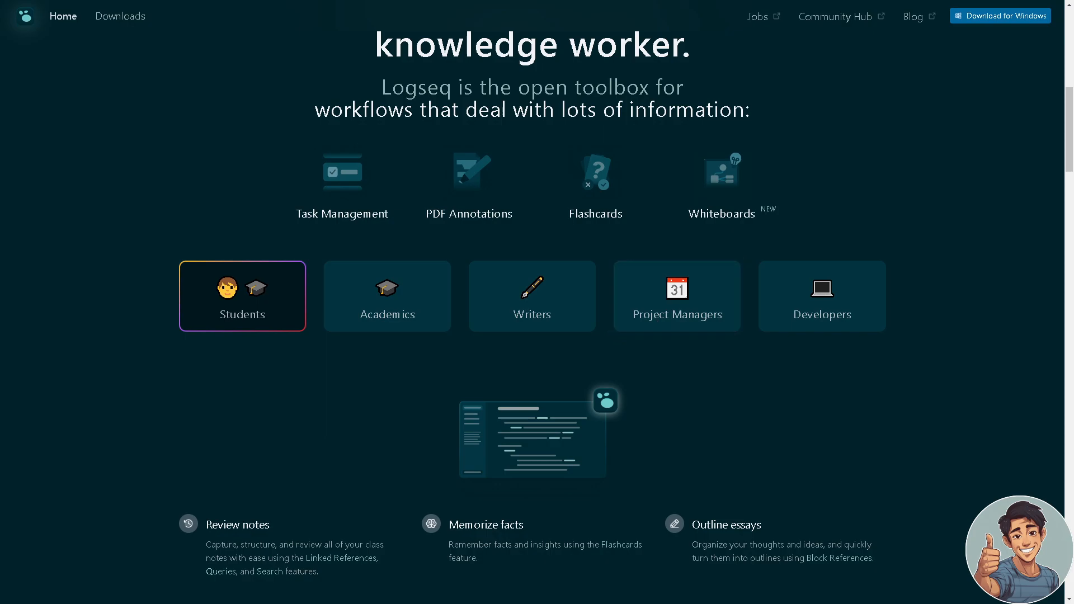
scroll("down", 3)
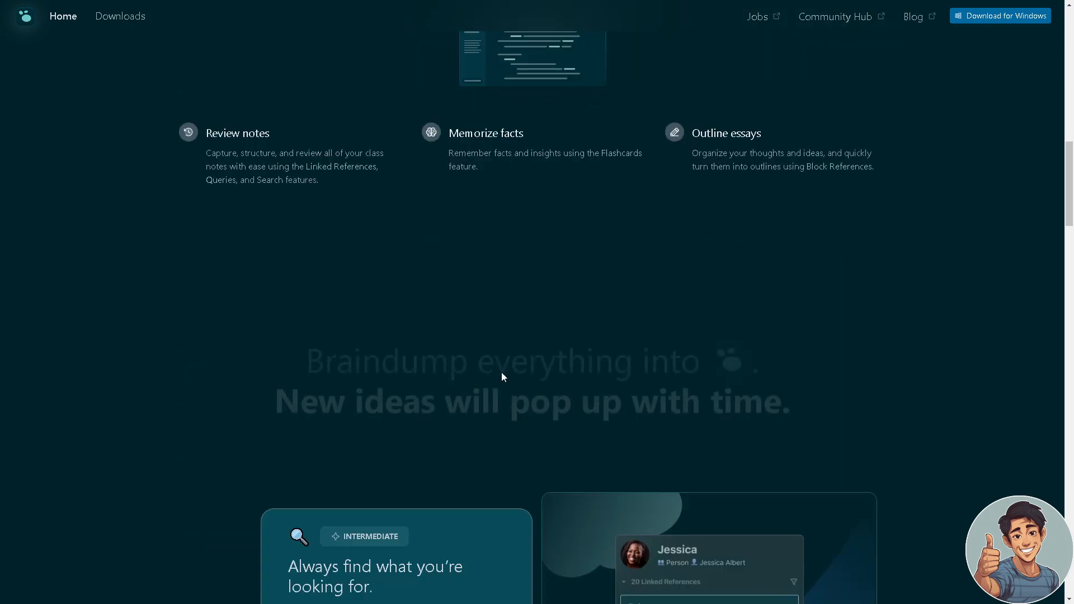
scroll("down", 3)
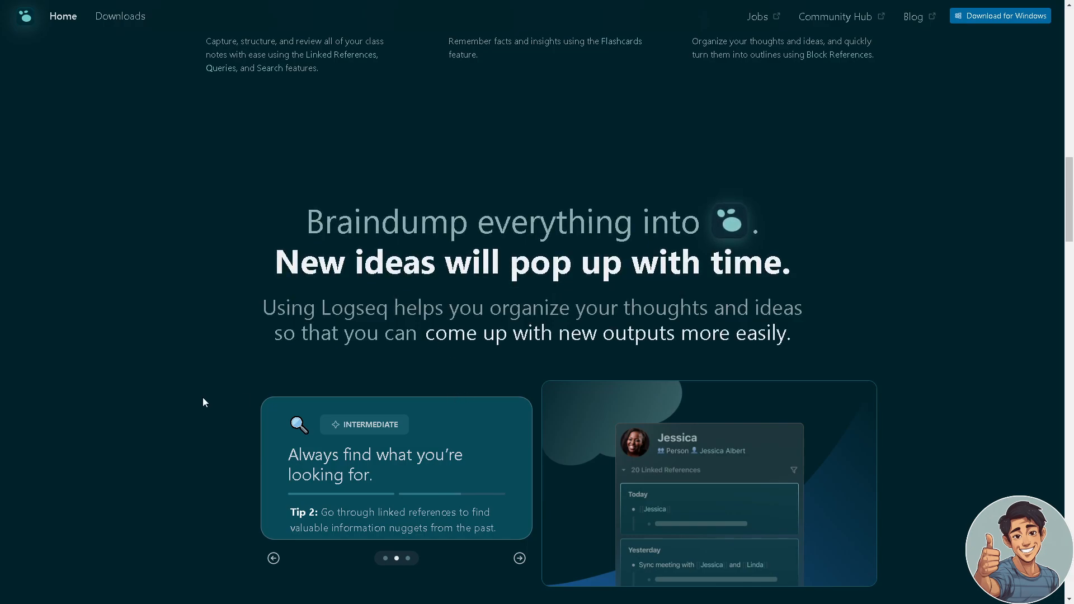
mouse_move(214, 416)
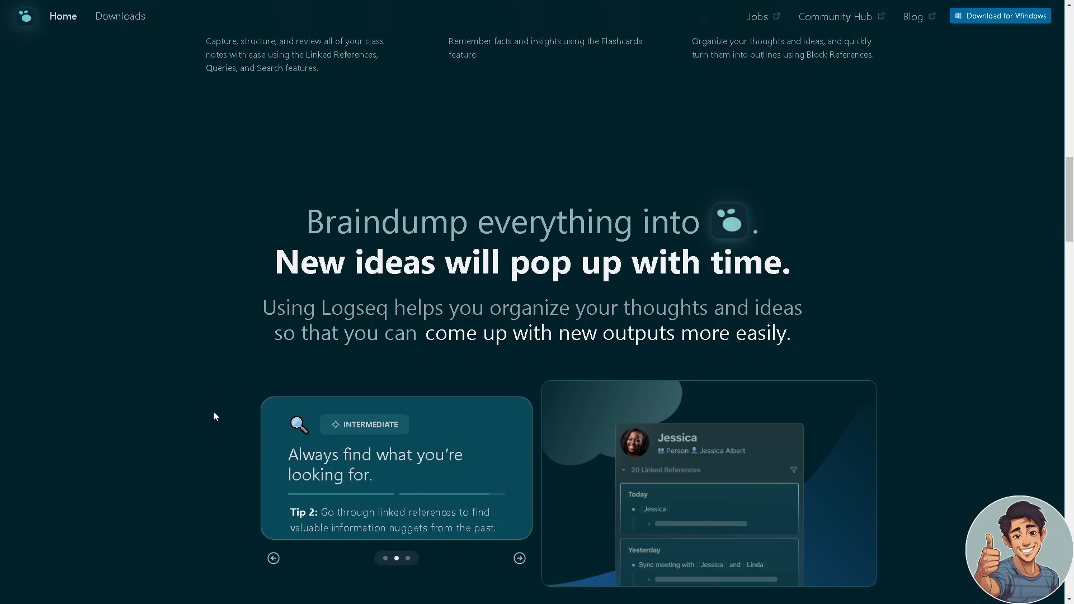
- Reach the 'Braindump everything' carousel with its rotating tips
left_click(519, 558)
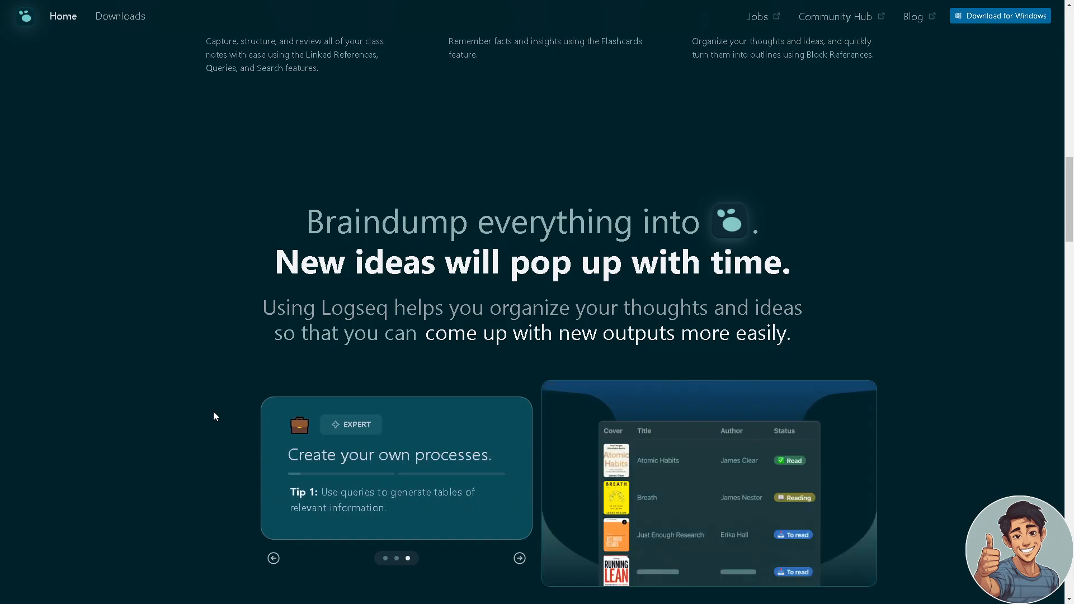
scroll("down", 3)
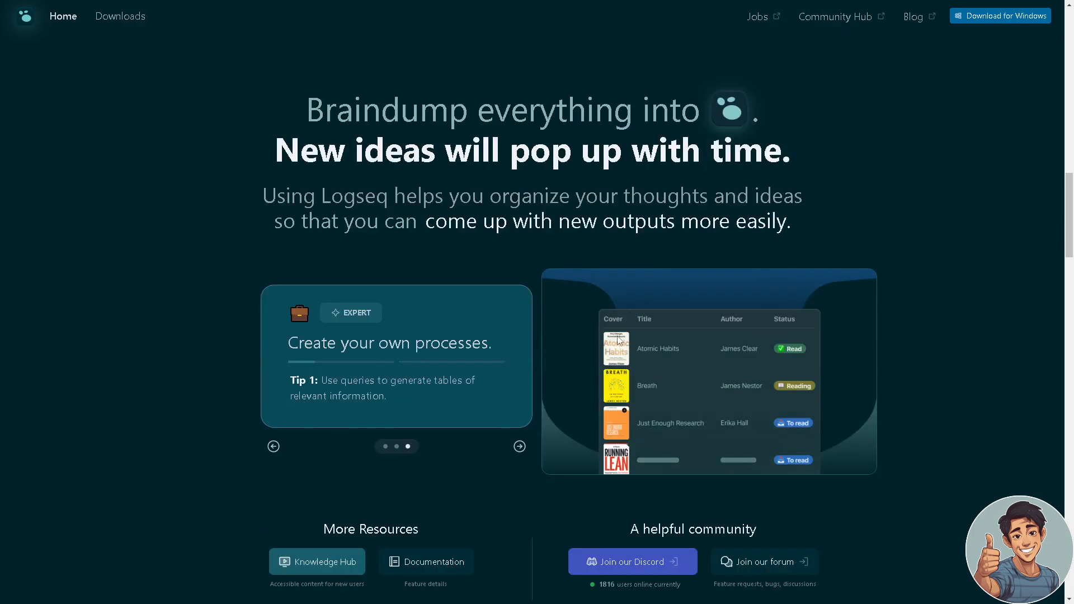
- Scroll past More Resources and 'A helpful community' to the 'Overwhelmed and afraid of losing your thoughts?' section
scroll("down", 3)
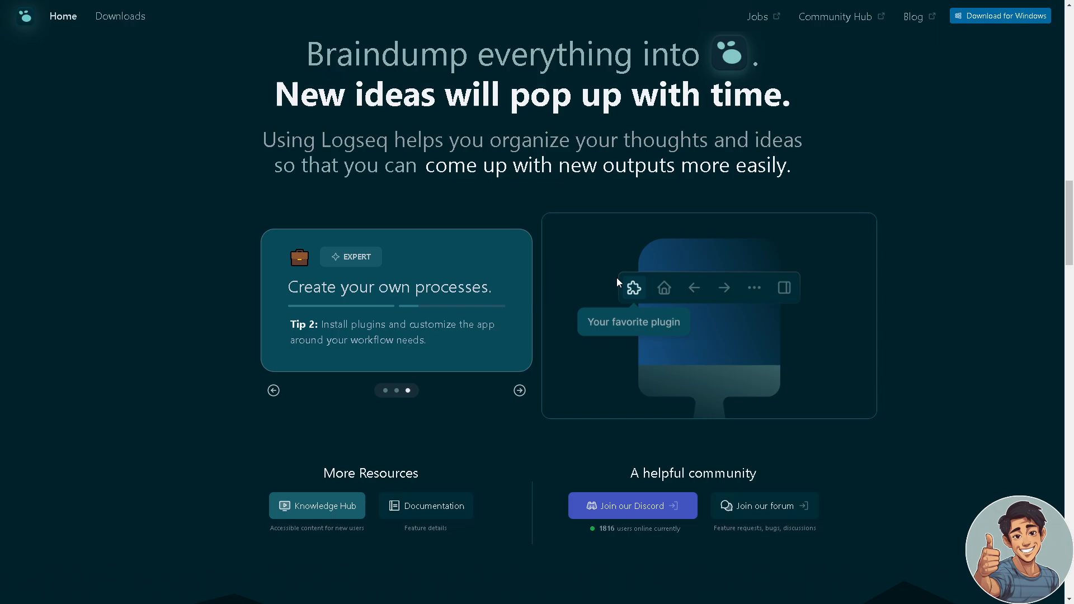
mouse_move(597, 317)
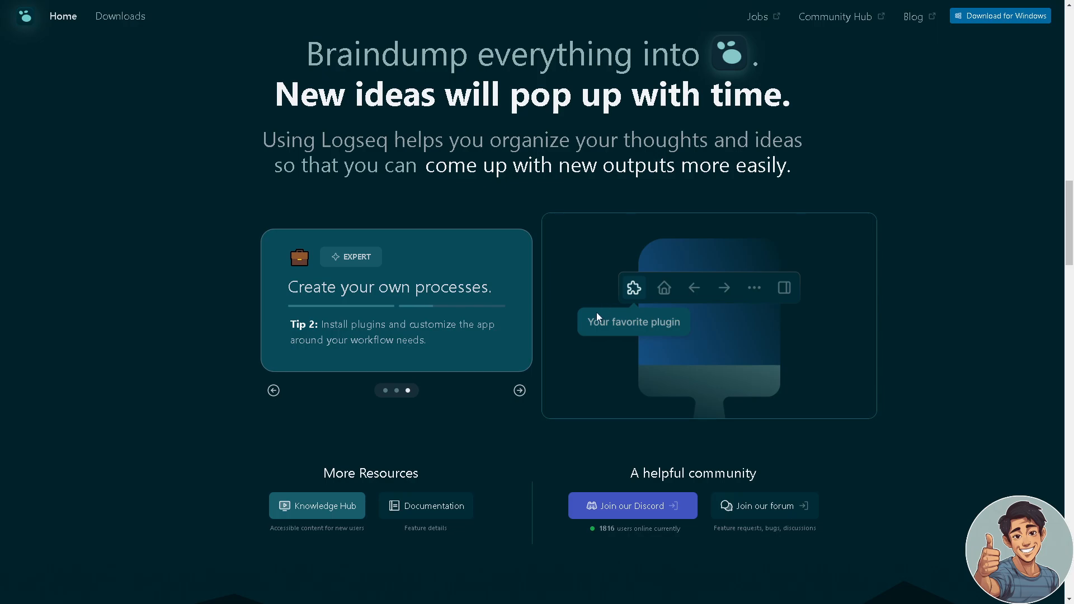
mouse_move(543, 341)
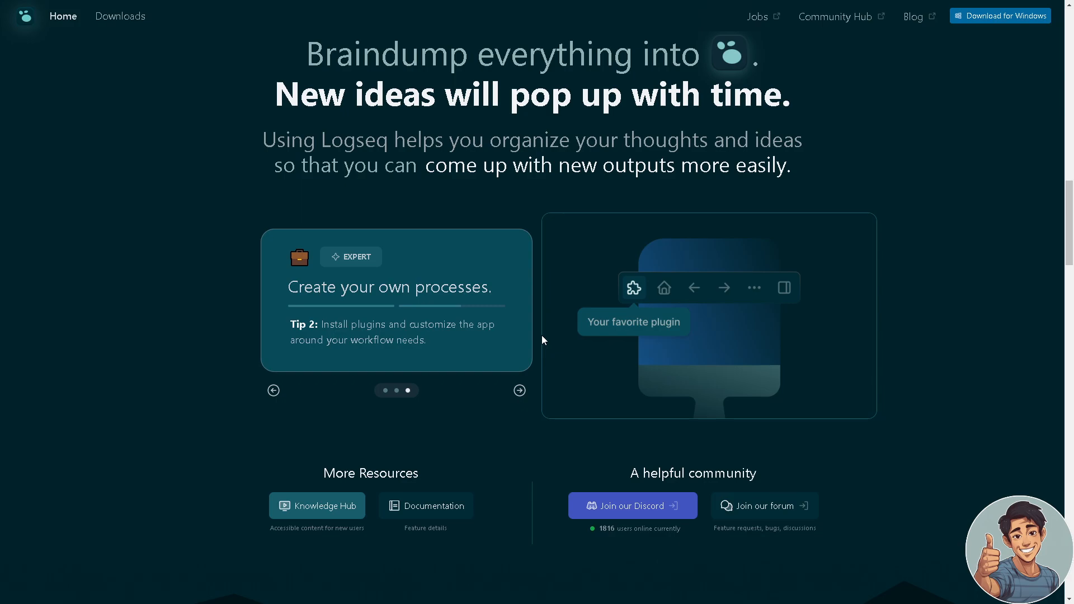
scroll("down", 3)
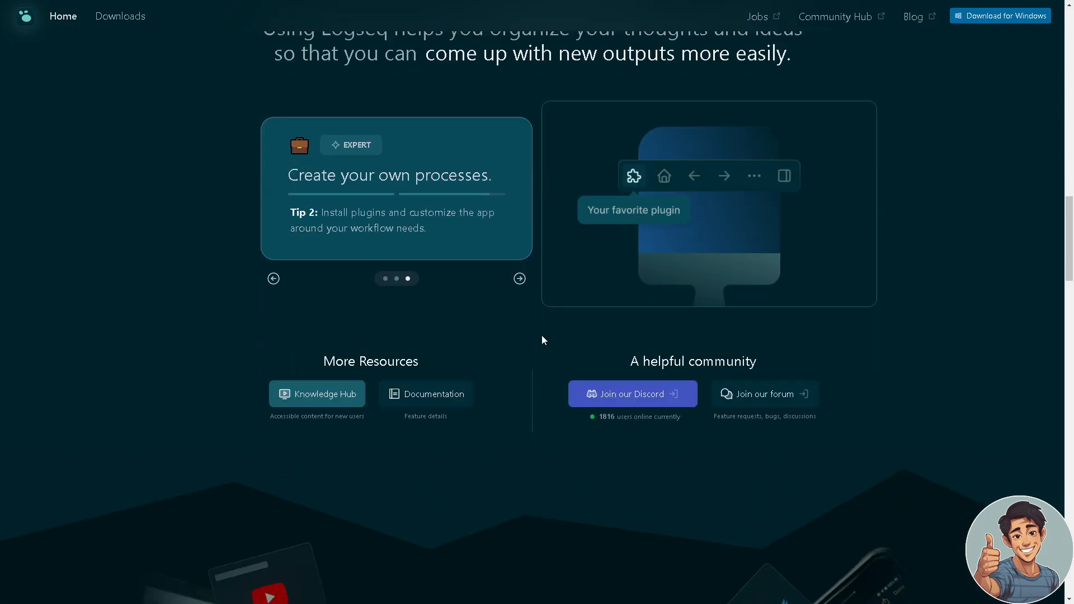
mouse_move(535, 361)
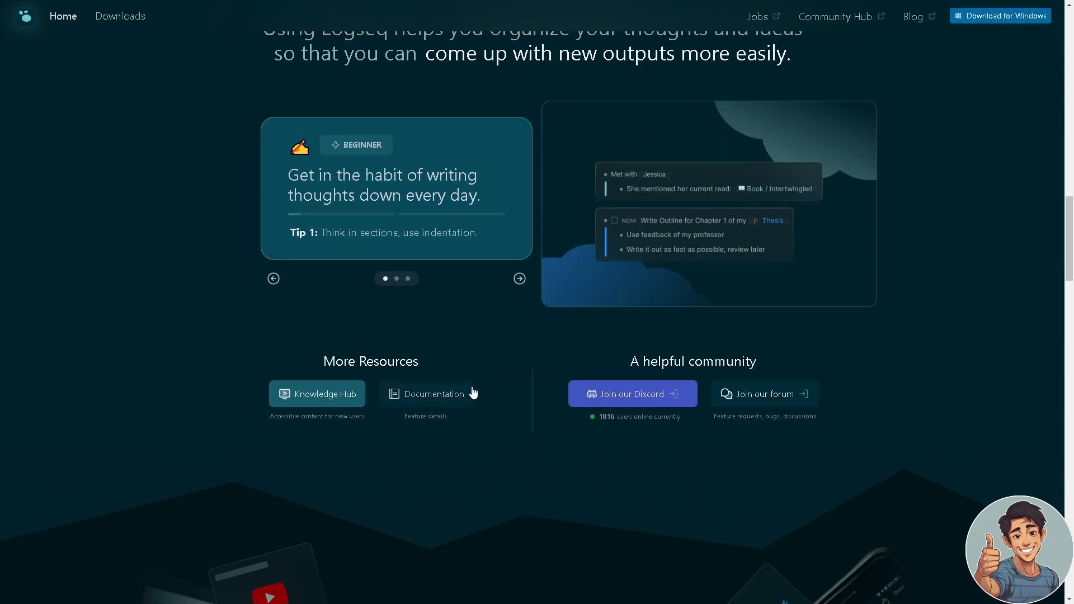
scroll("down", 3)
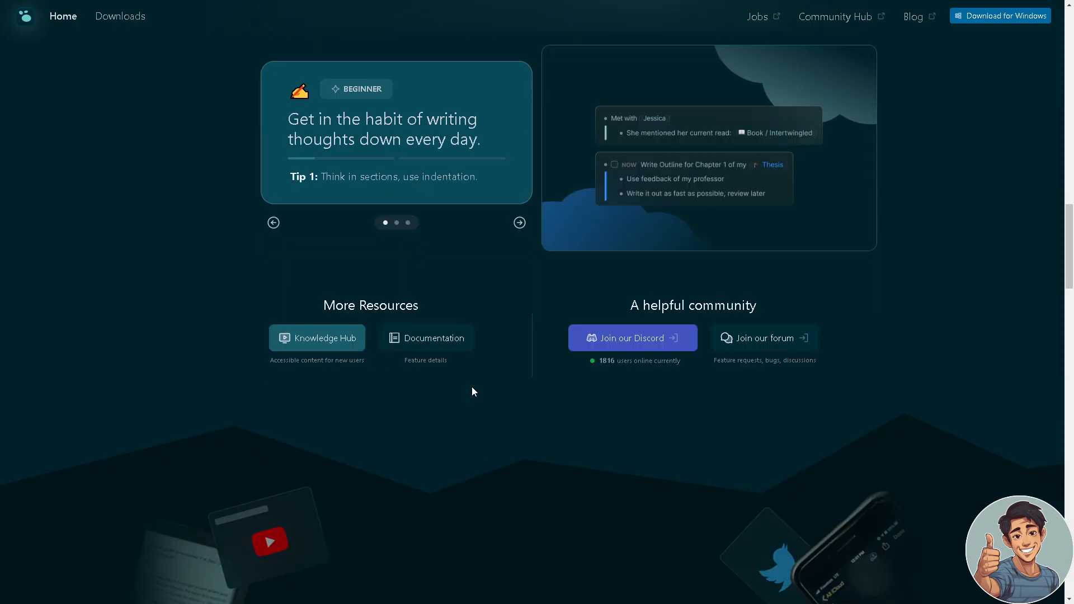
scroll("down", 3)
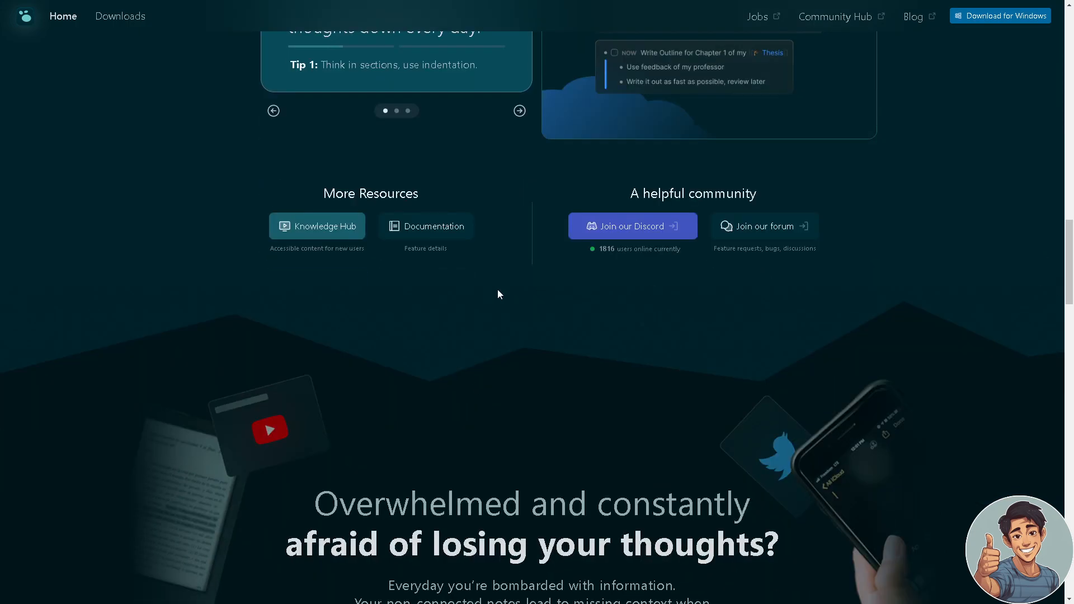
scroll("down", 3)
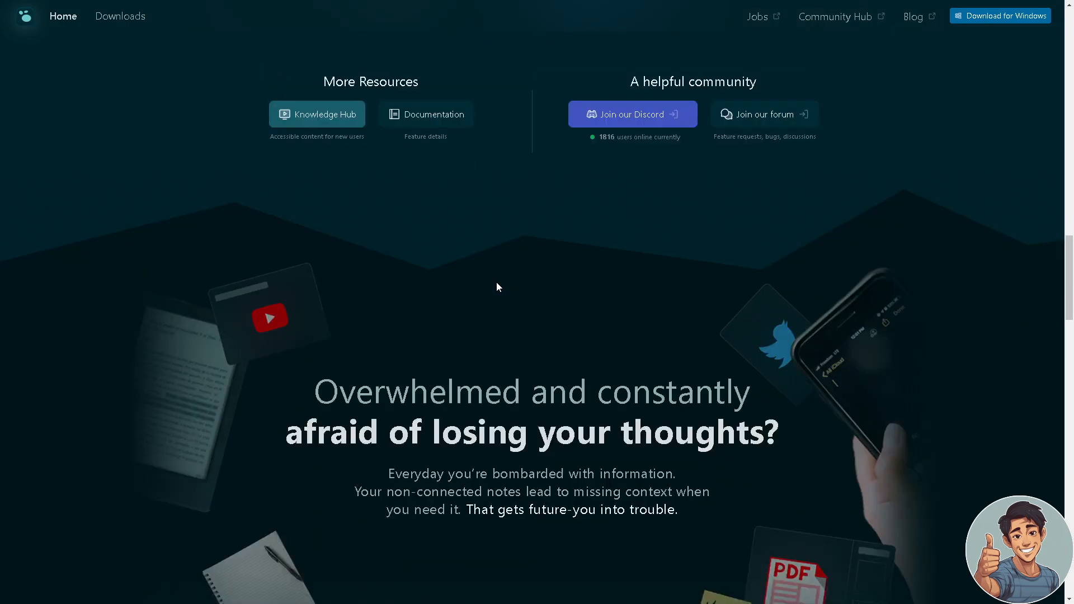
scroll("down", 3)
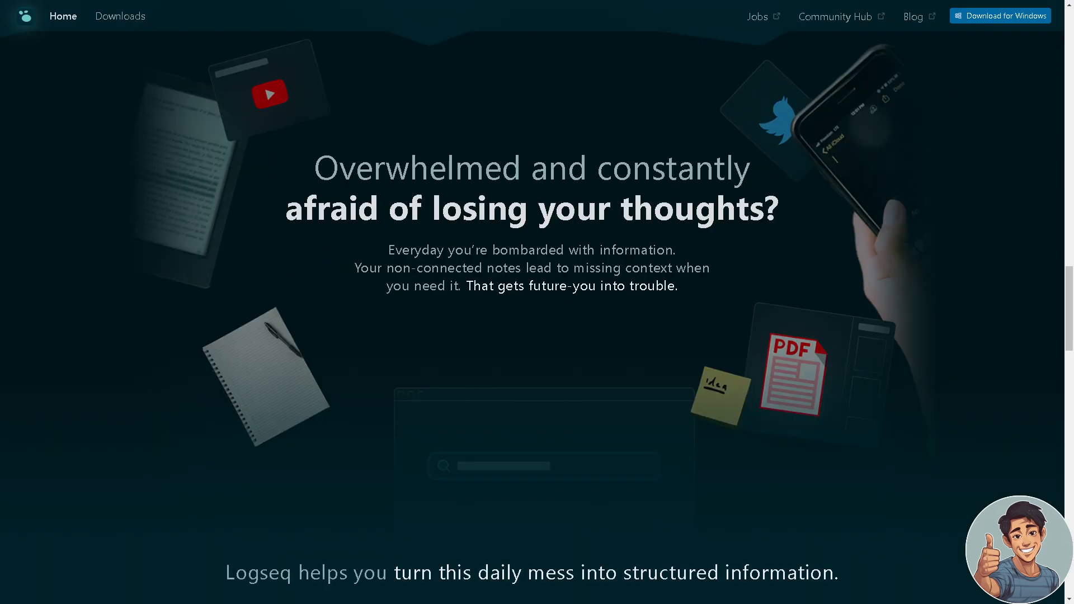
mouse_move(354, 303)
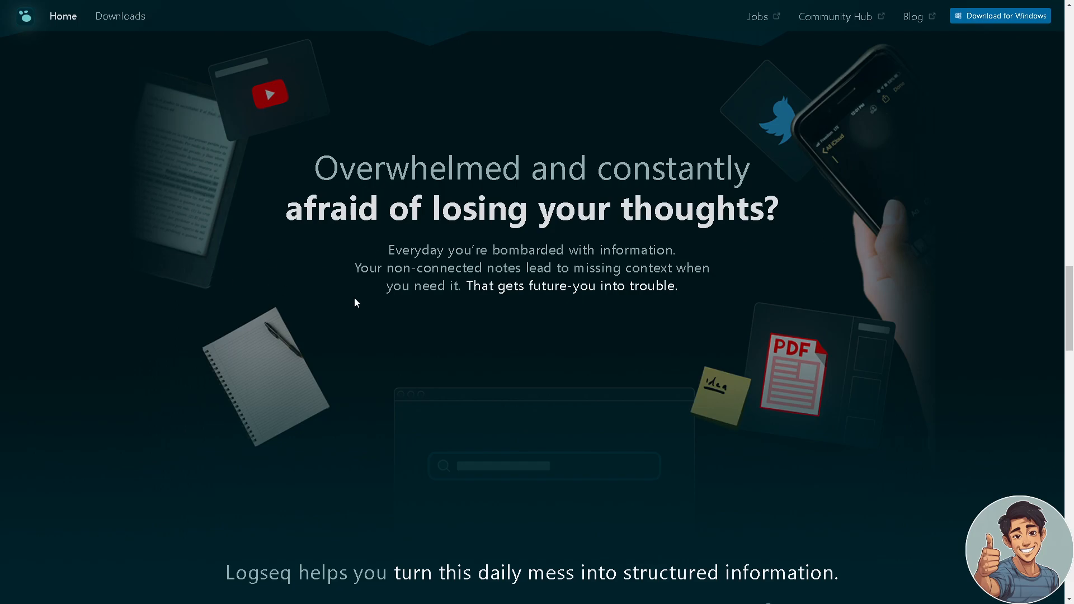
mouse_move(344, 319)
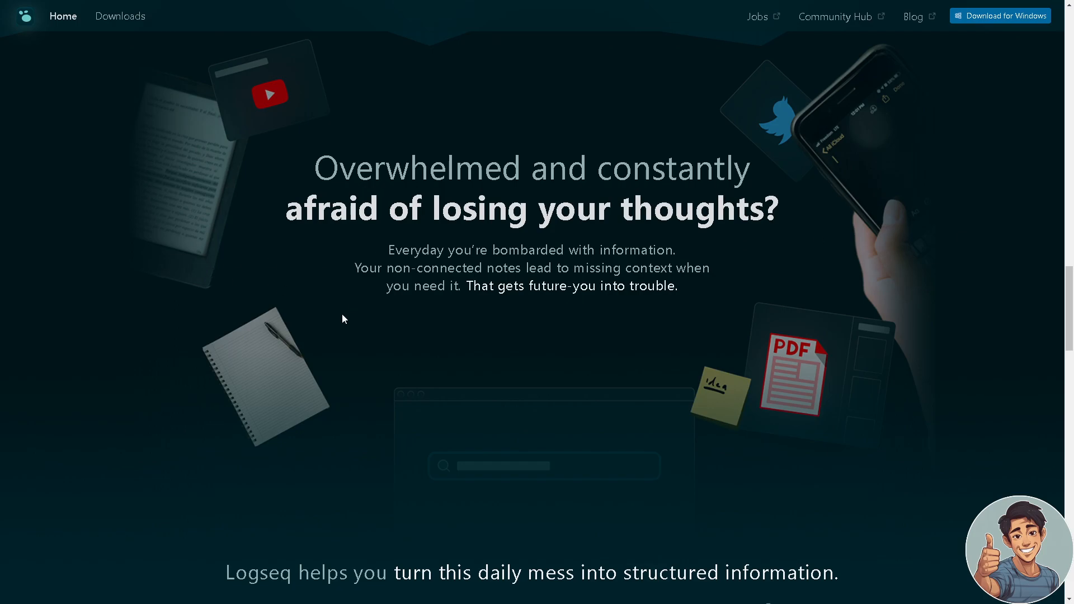
- Scroll past the Gain clarity use cases to the 'A safe space for your thoughts' feature grid
scroll("down", 3)
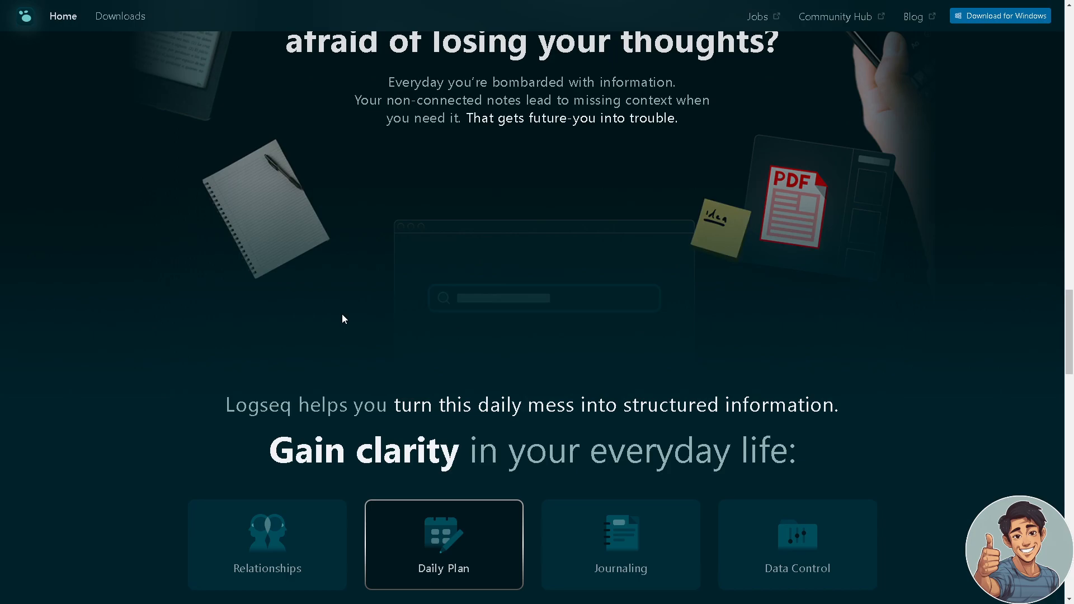
mouse_move(347, 279)
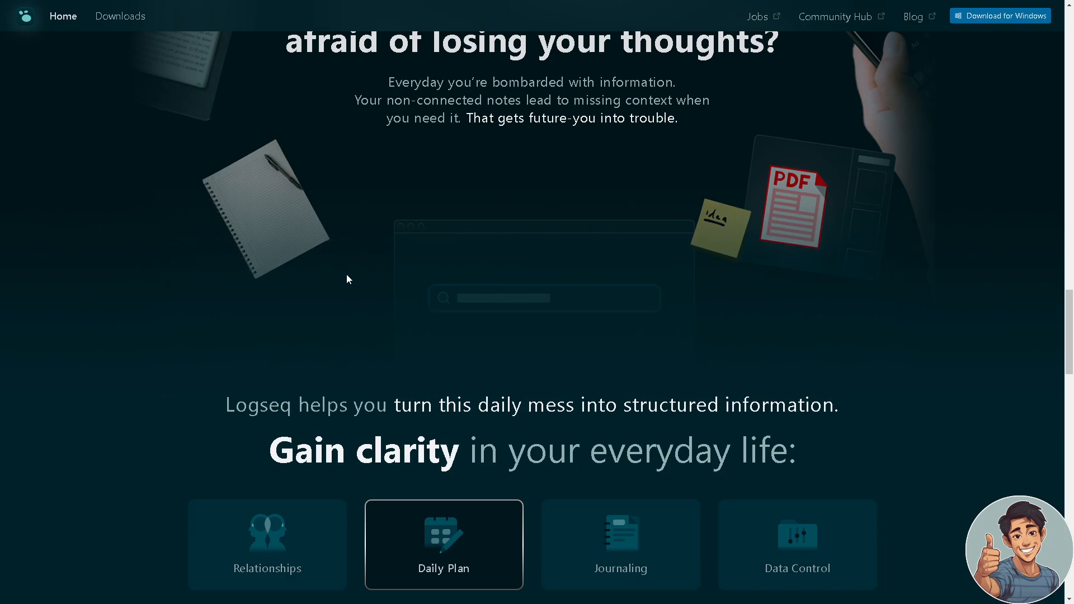
mouse_move(356, 321)
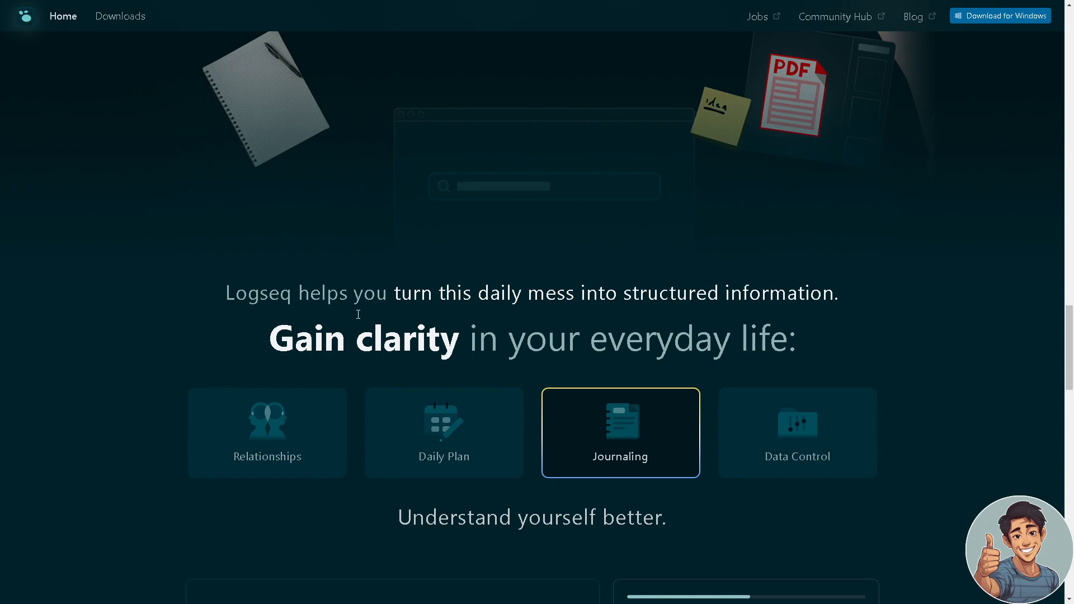
scroll("down", 3)
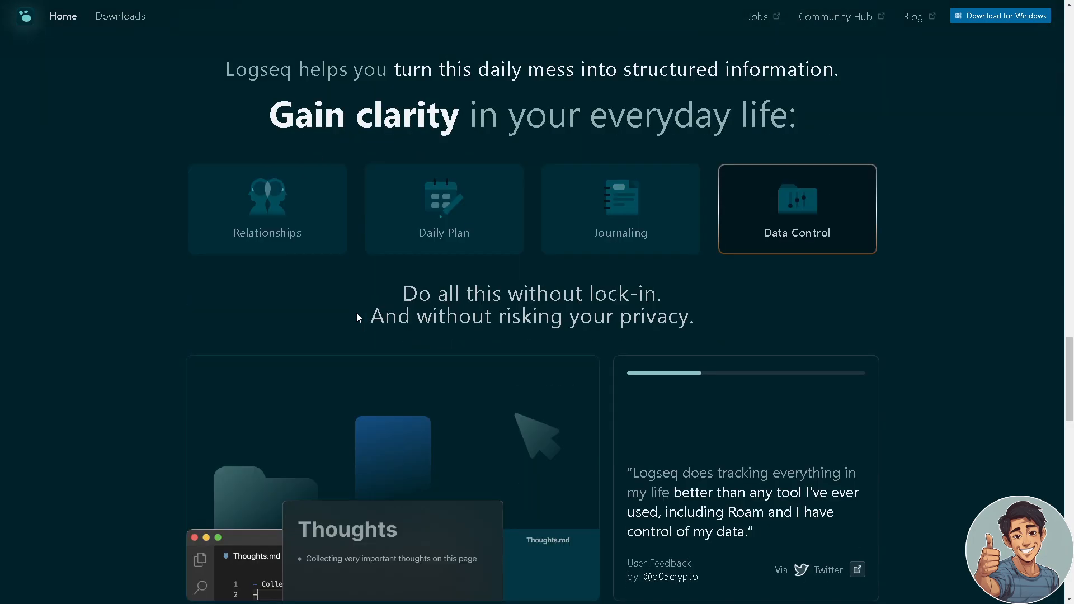
scroll("down", 3)
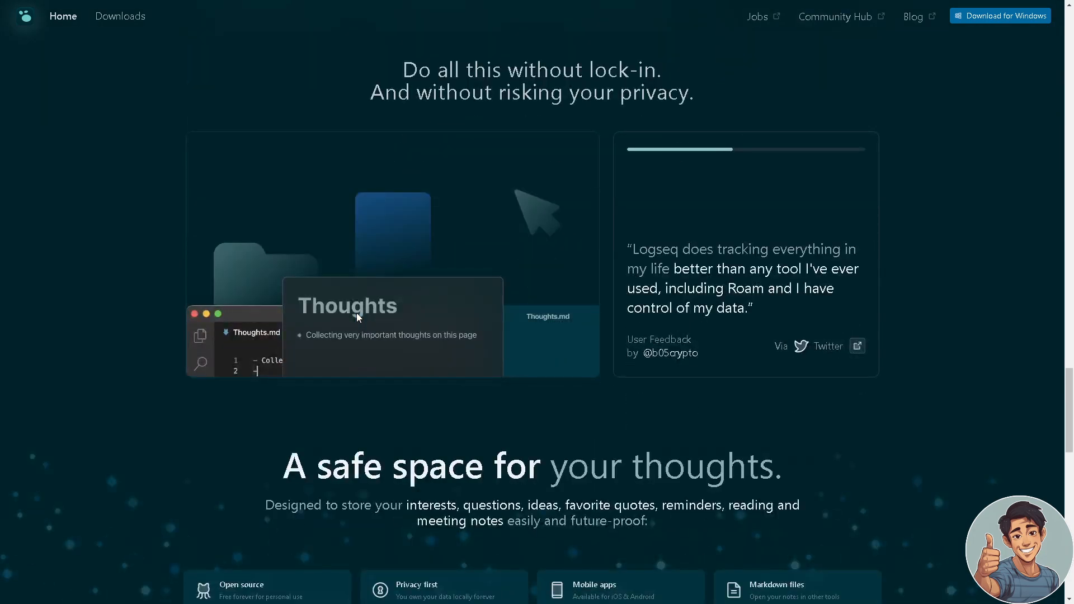
scroll("down", 3)
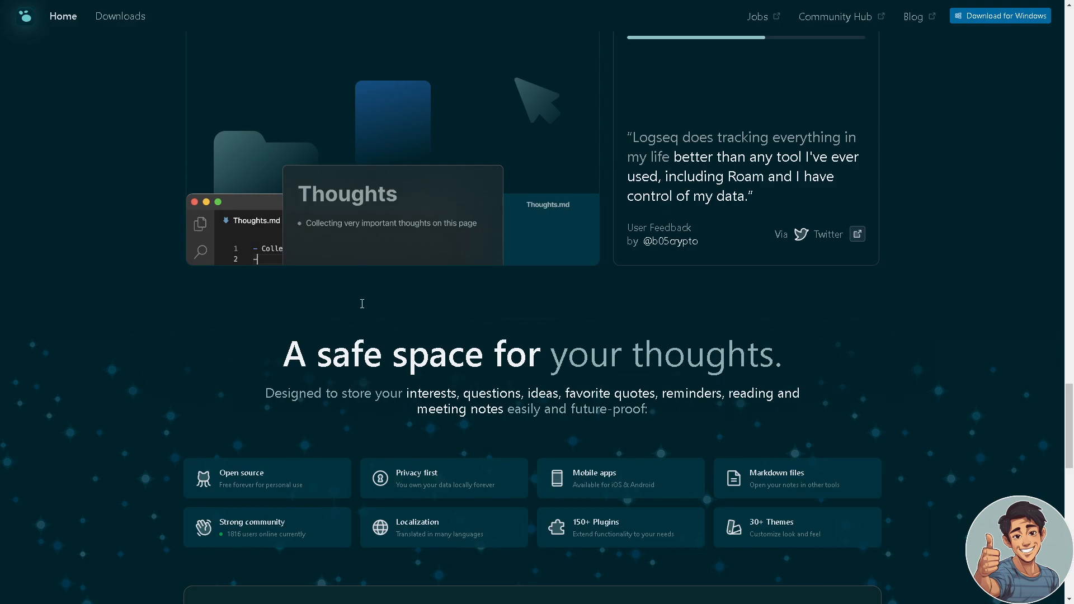
scroll("down", 3)
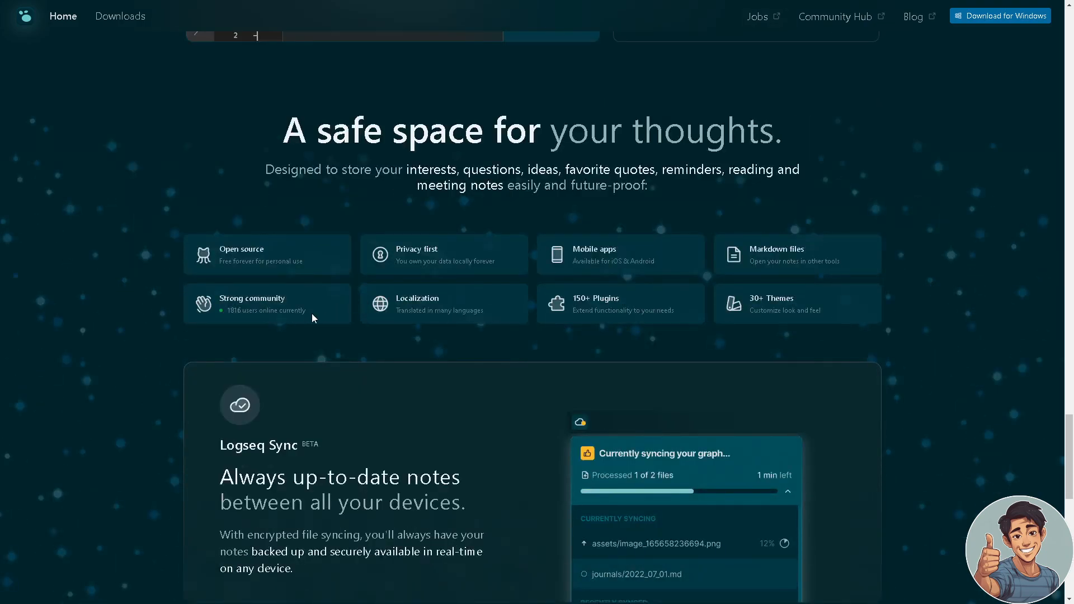
mouse_move(281, 306)
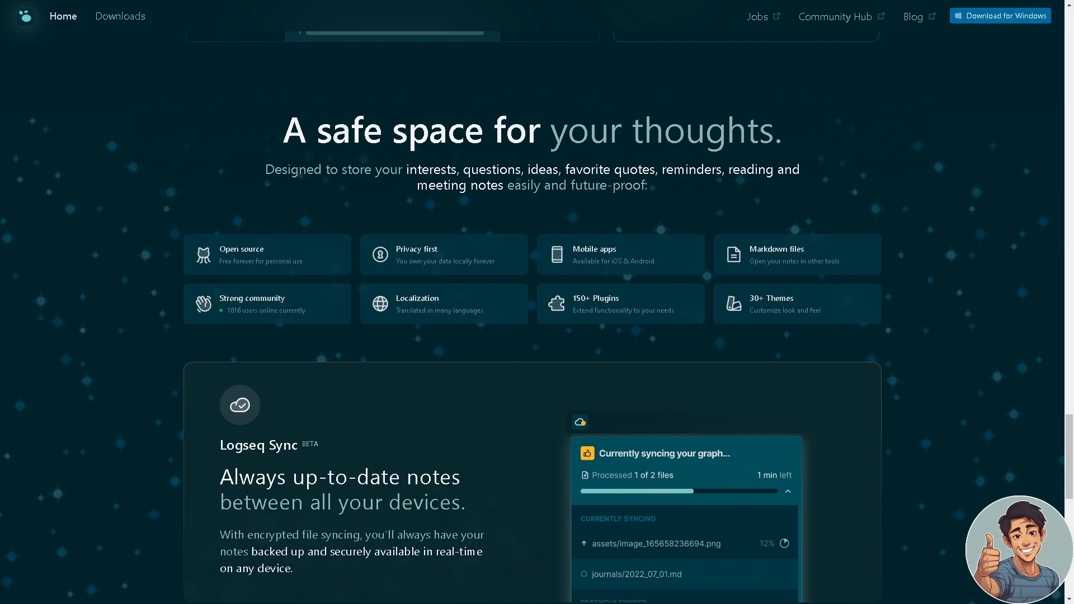
mouse_move(208, 394)
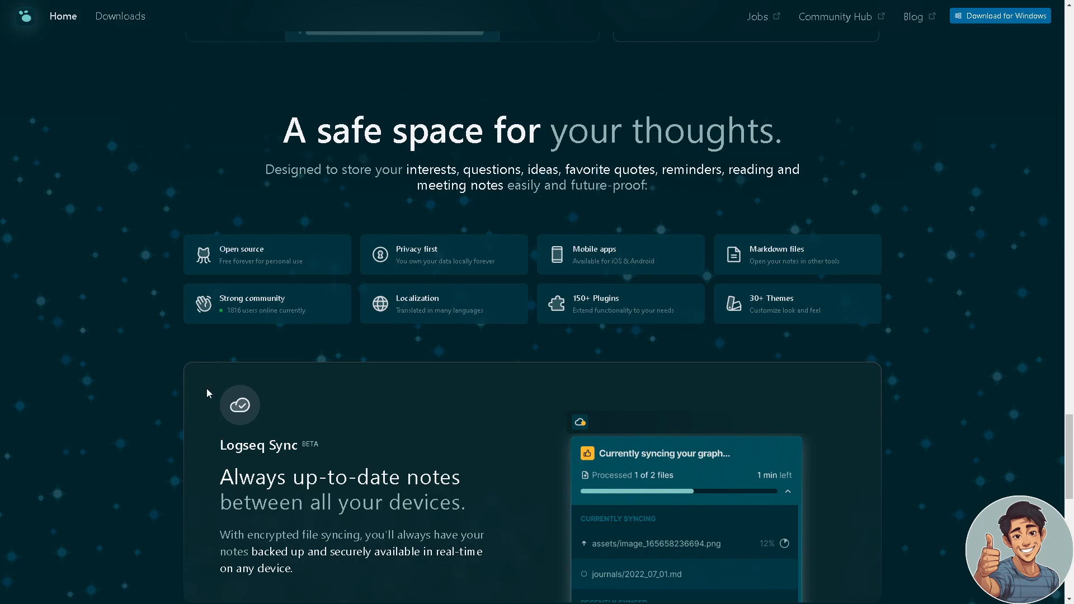
mouse_move(149, 376)
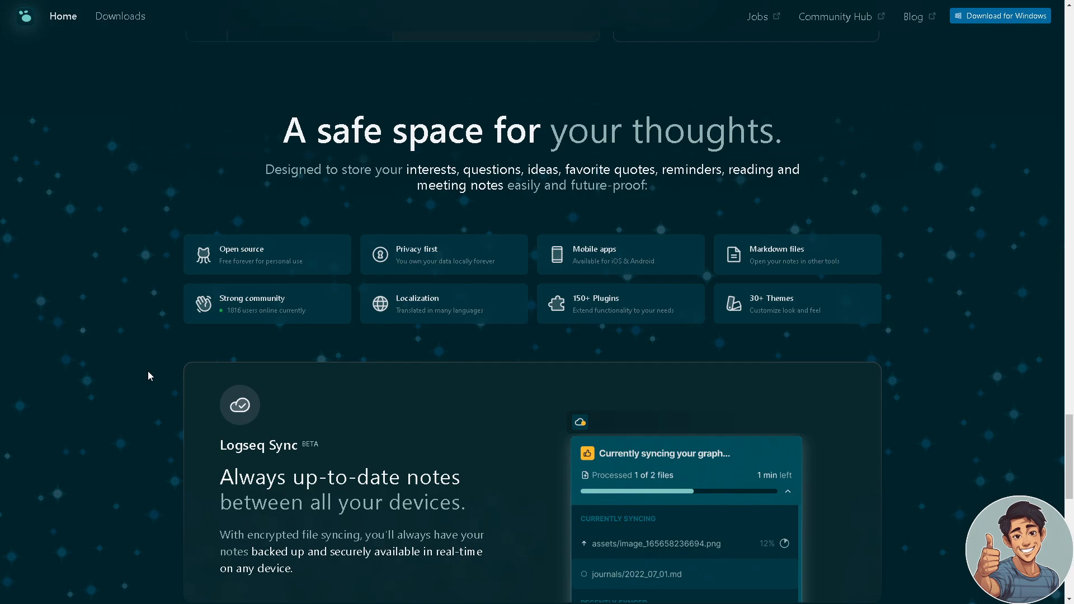
mouse_move(245, 278)
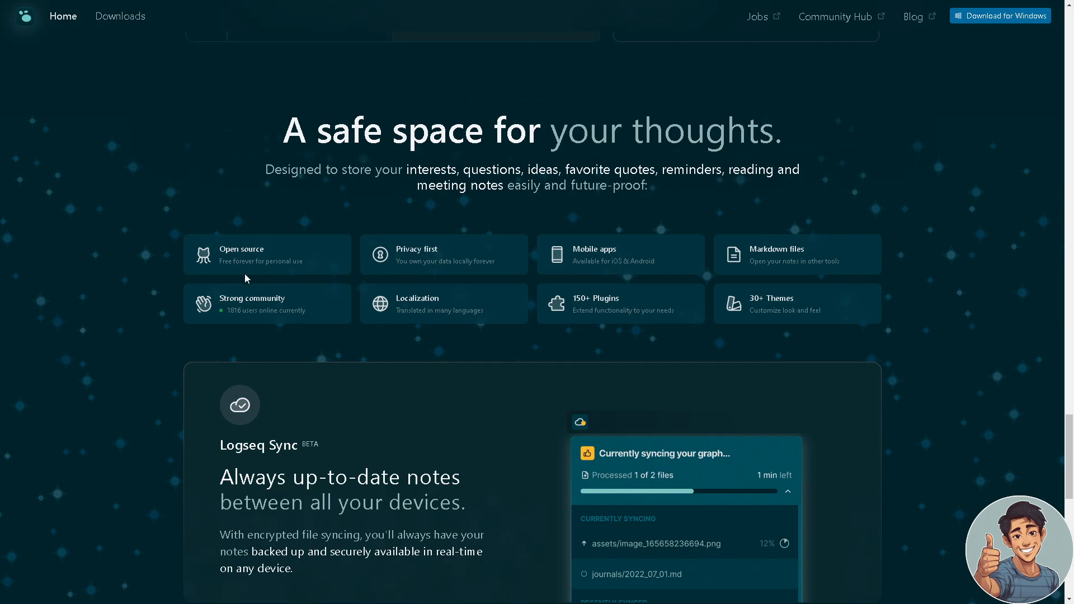
mouse_move(159, 309)
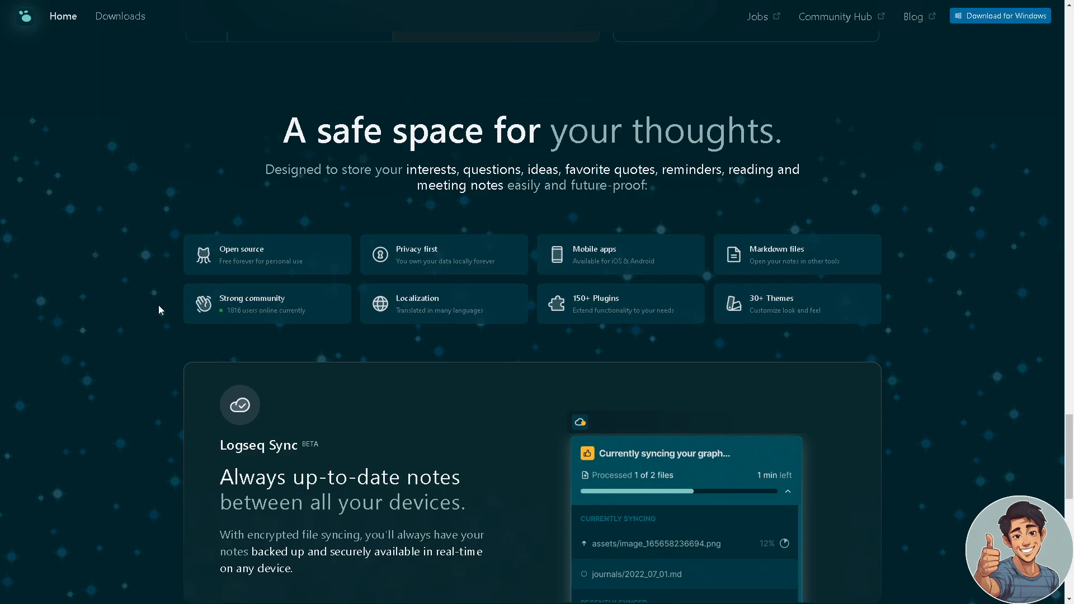
mouse_move(803, 295)
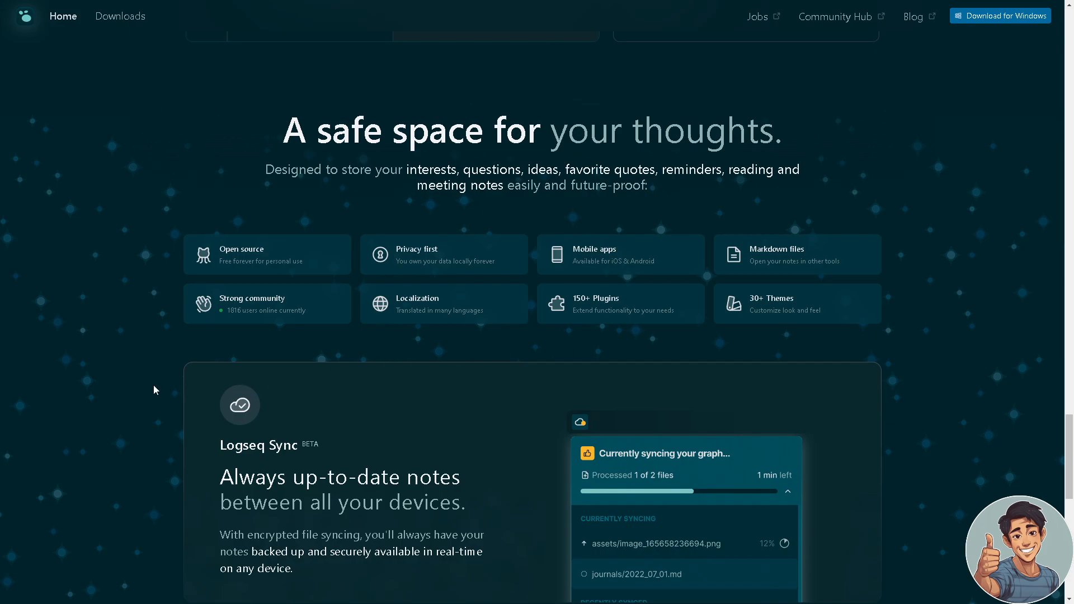
- Scroll past Logseq Sync and the Whiteboards section to the 'Think faster, think better!' banner
scroll("down", 3)
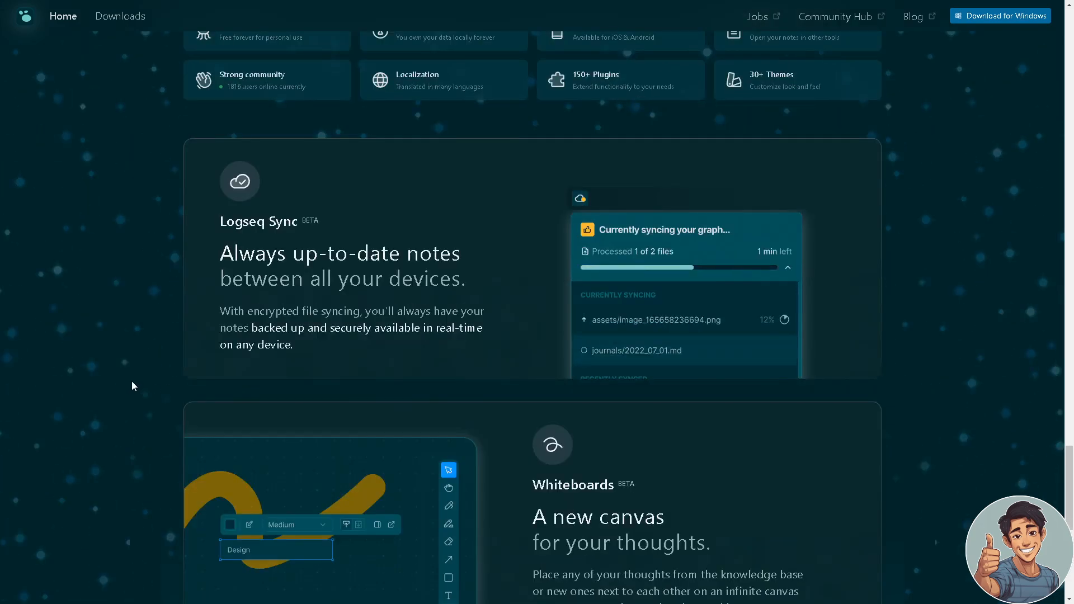
scroll("down", 3)
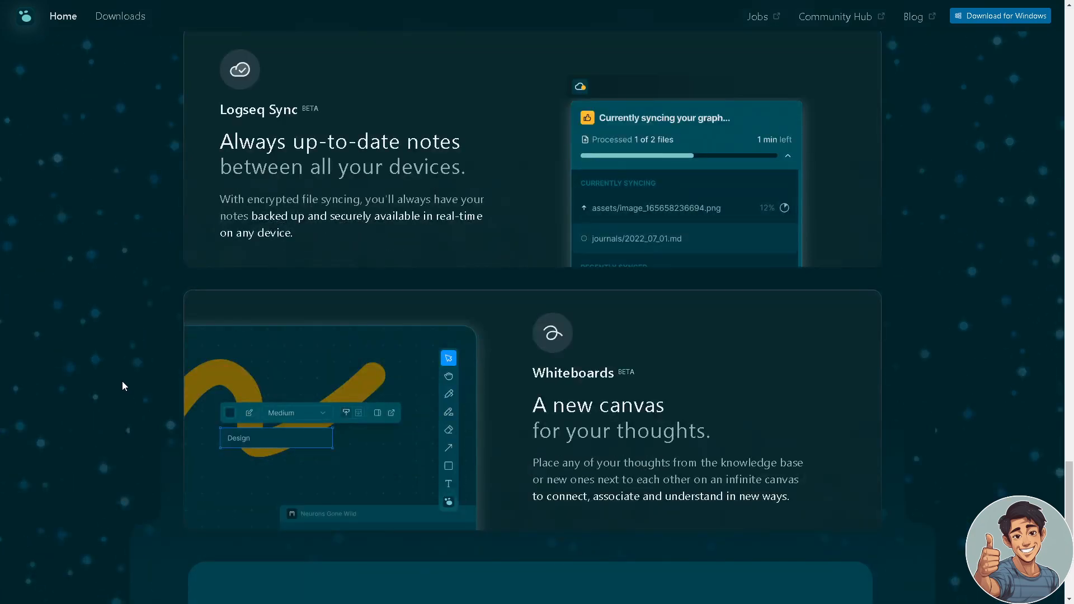
scroll("down", 3)
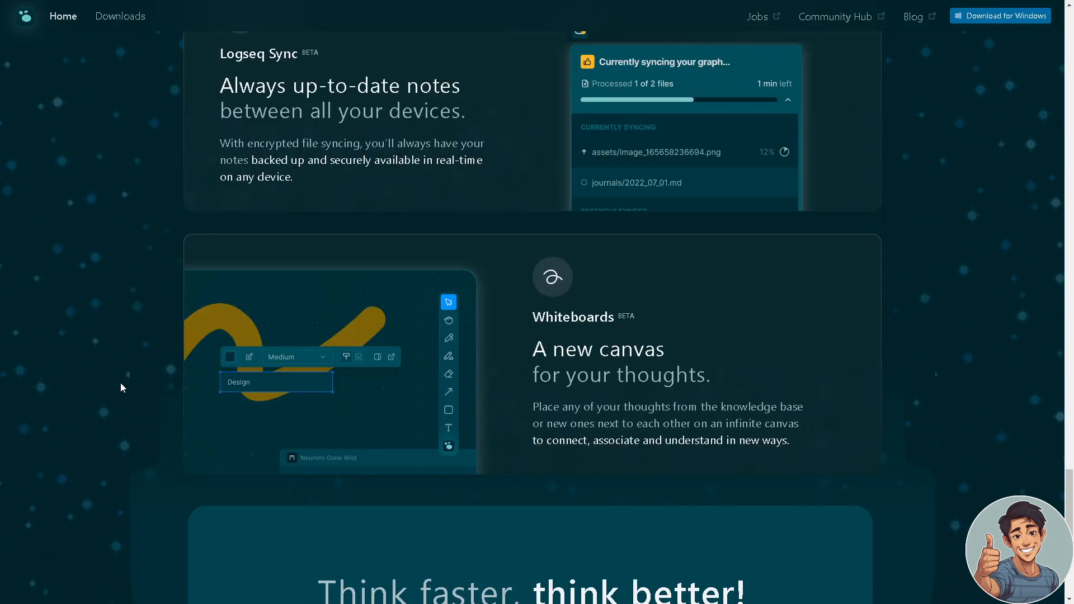
mouse_move(541, 418)
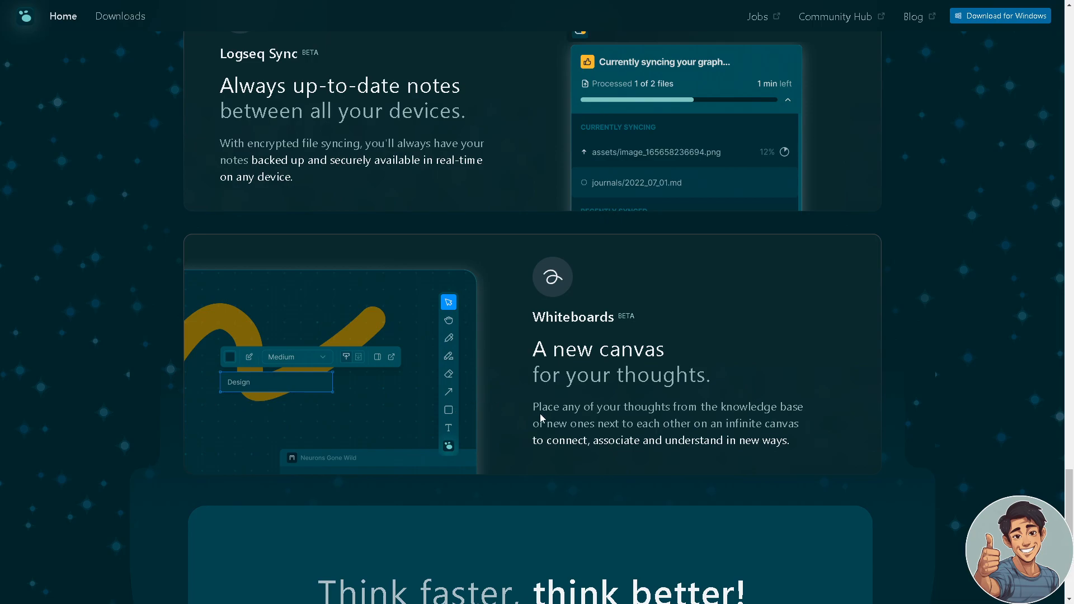
scroll("down", 3)
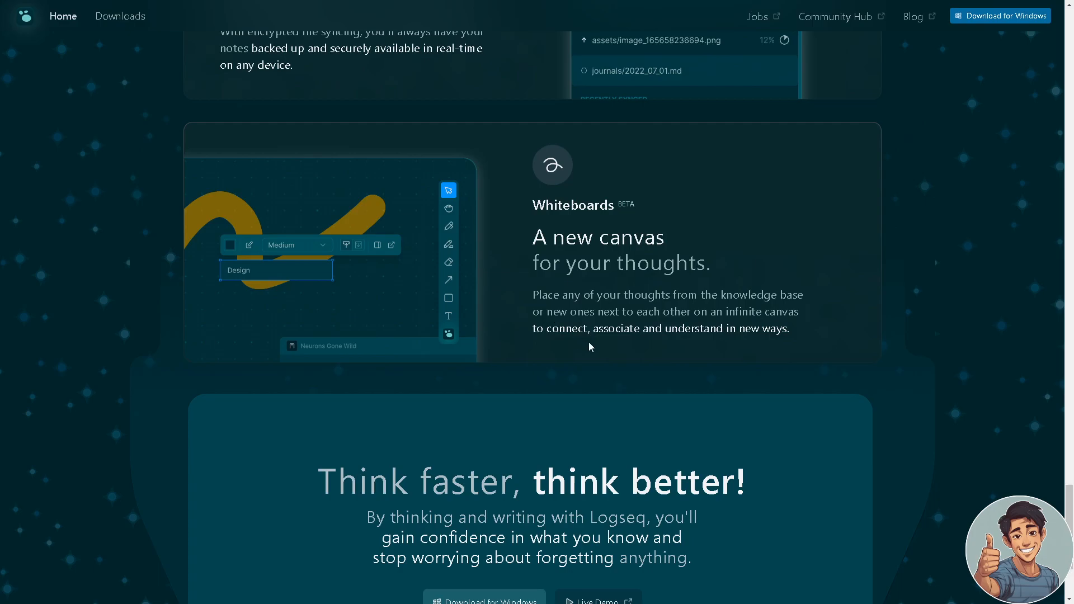
scroll("down", 3)
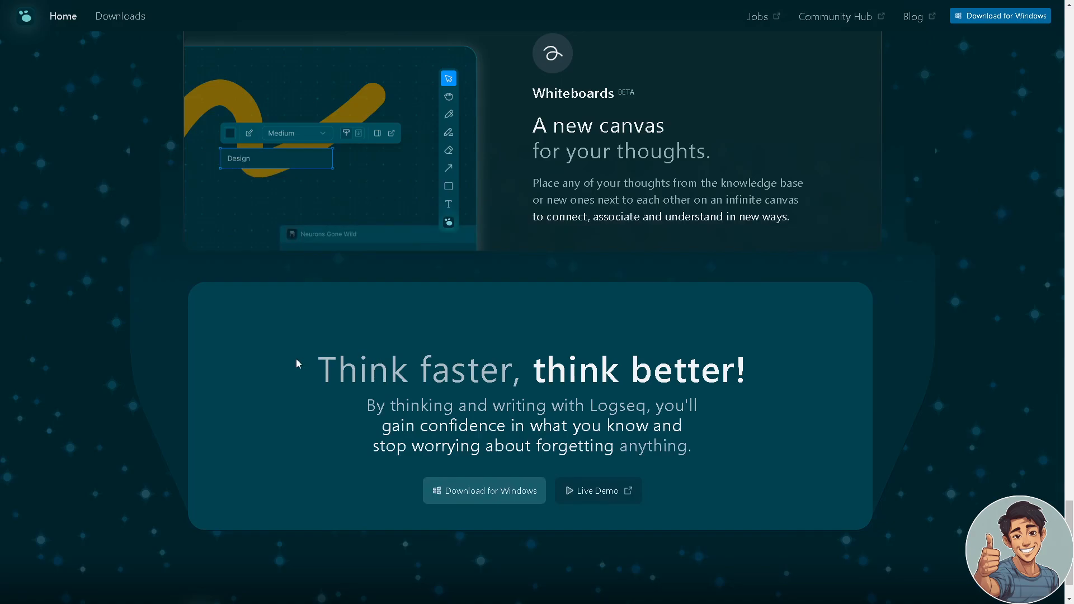
mouse_move(369, 416)
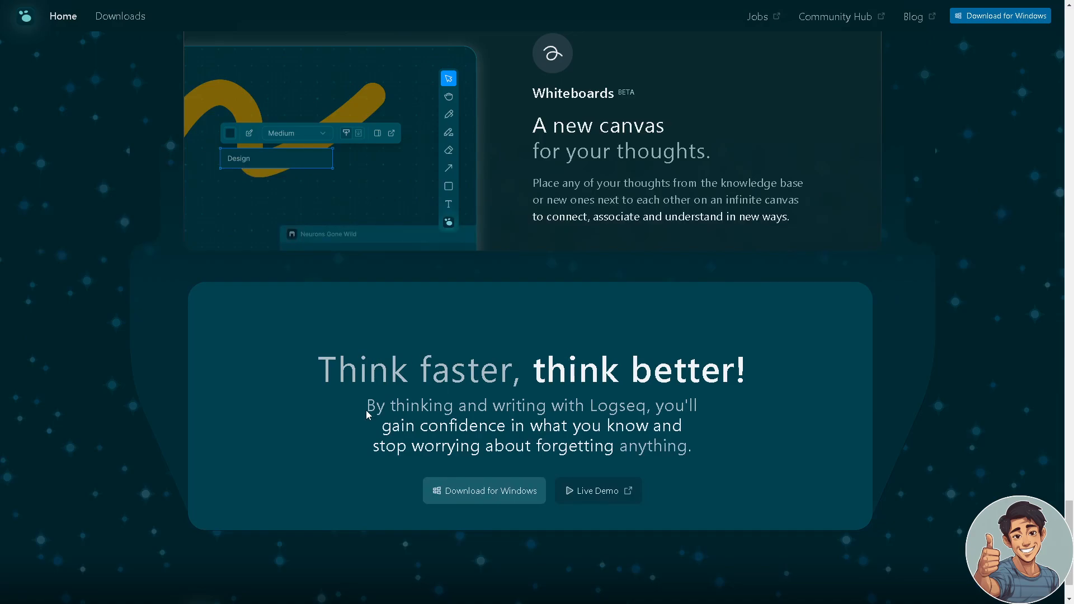
mouse_move(608, 419)
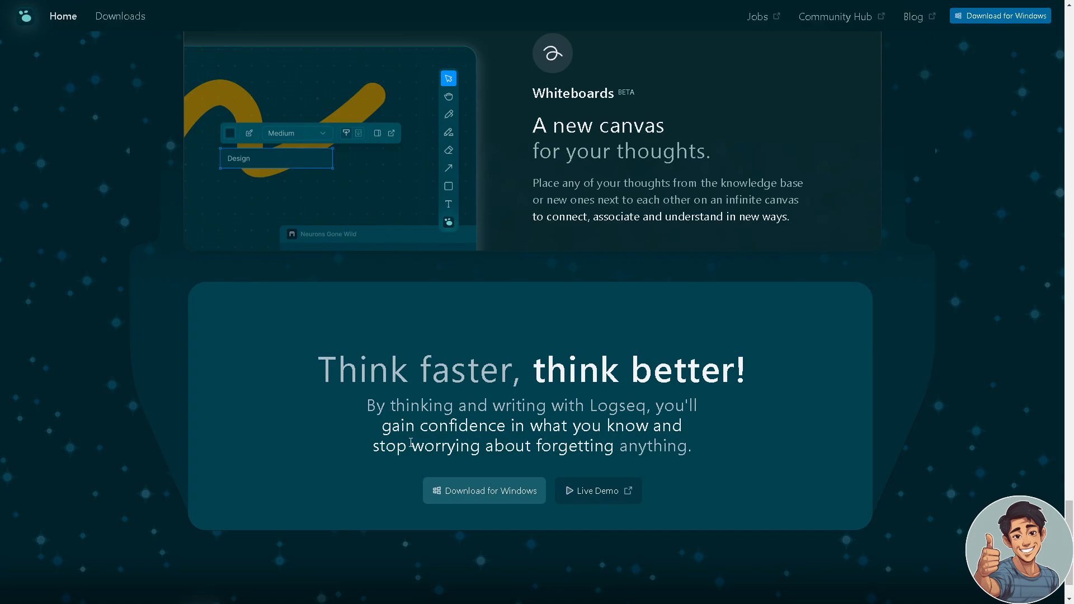
mouse_move(598, 497)
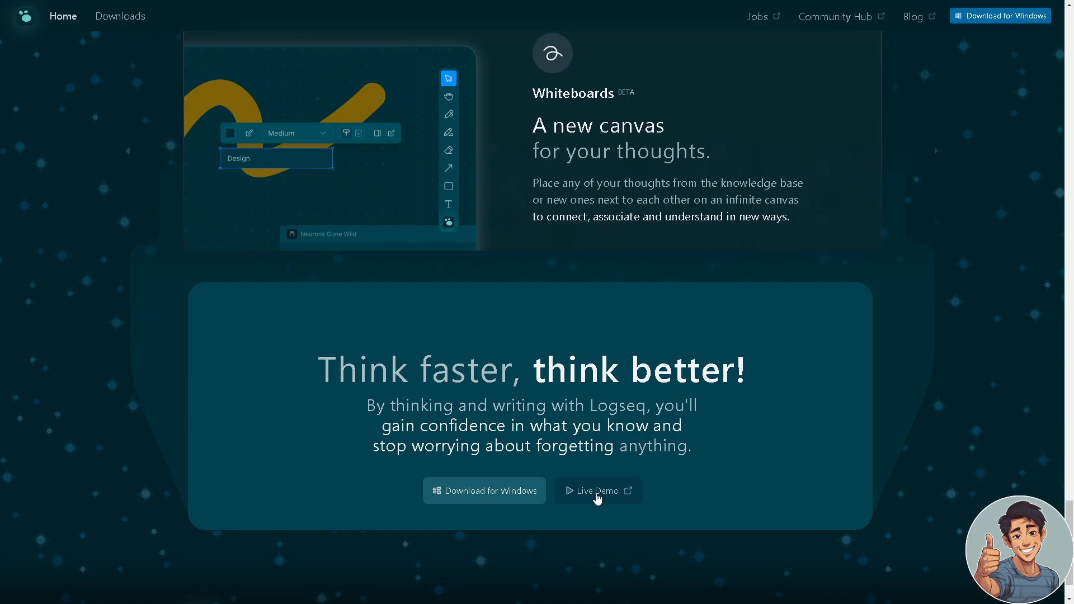
- Open the Logseq Live Demo and scroll its welcome journal to the 'Choose a folder' section
left_click(597, 492)
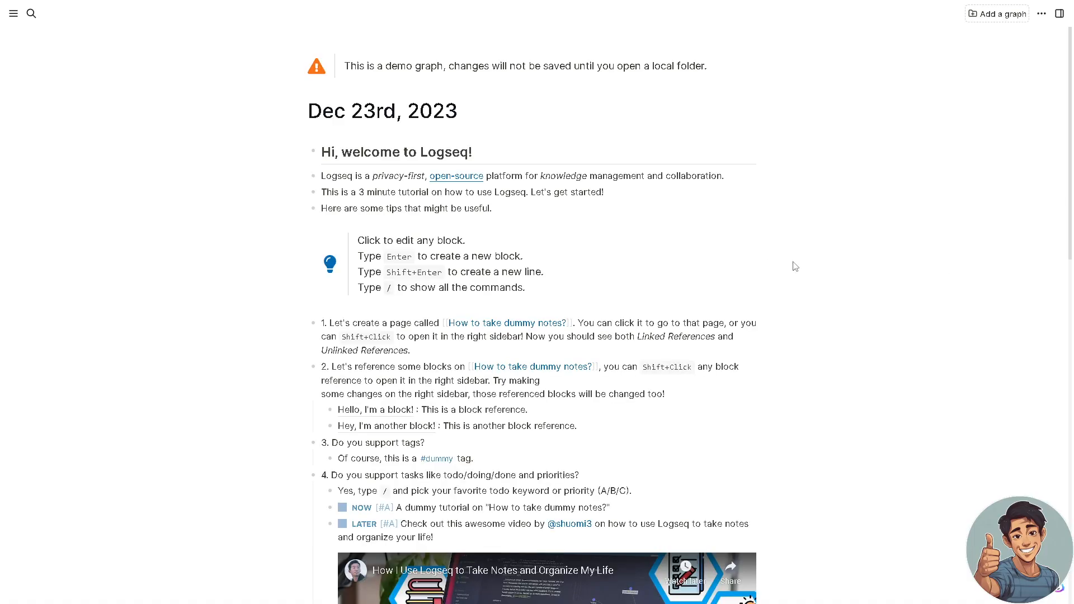
scroll("down", 3)
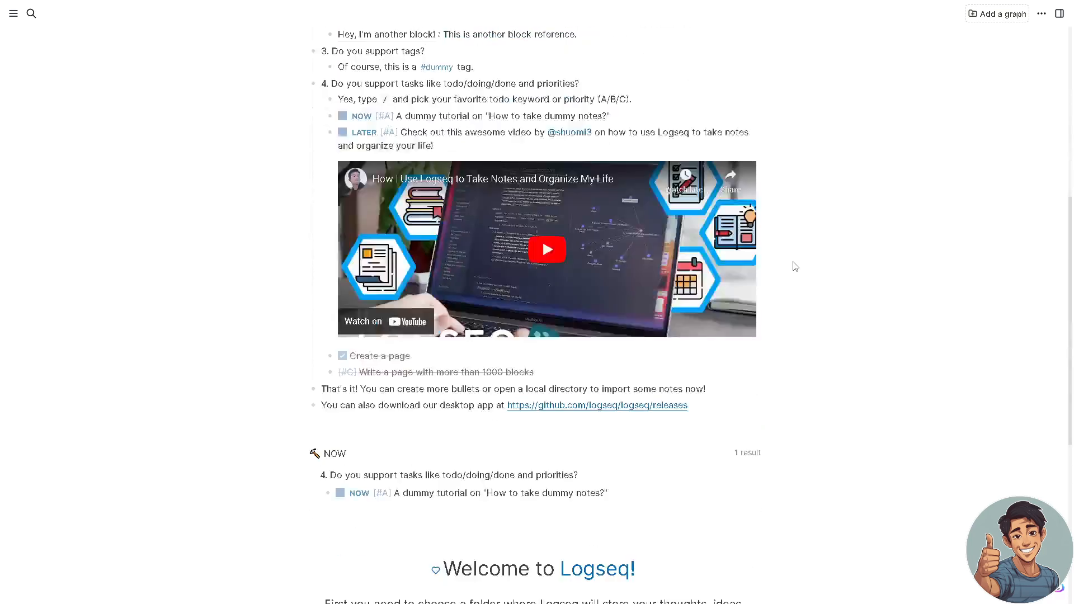
scroll("down", 3)
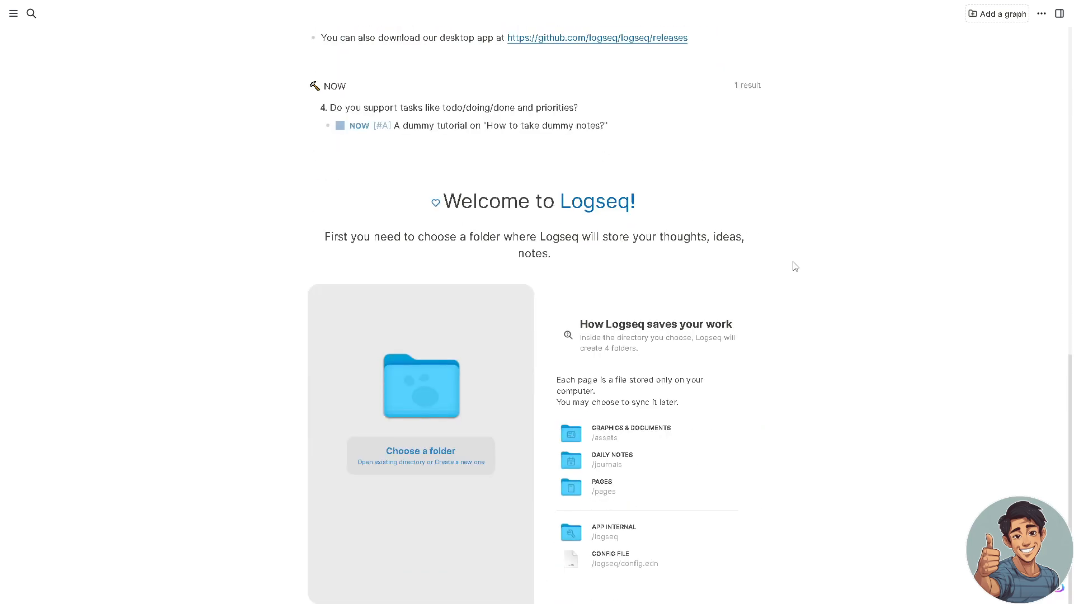
mouse_move(738, 281)
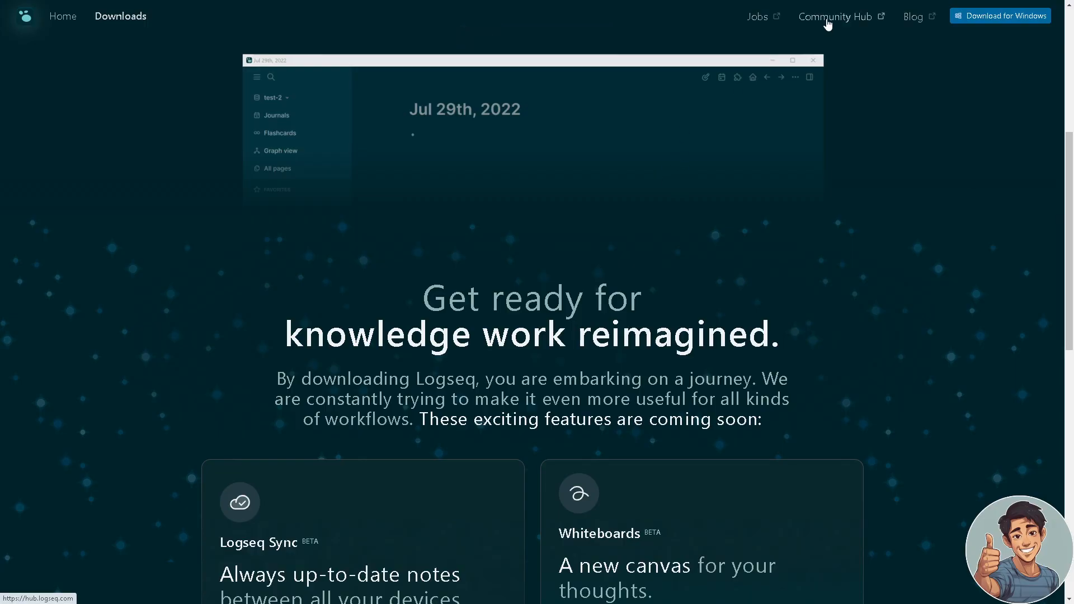
- Open the Community Hub from the top navigation and scroll through its categories and Suggested Resources
left_click(837, 16)
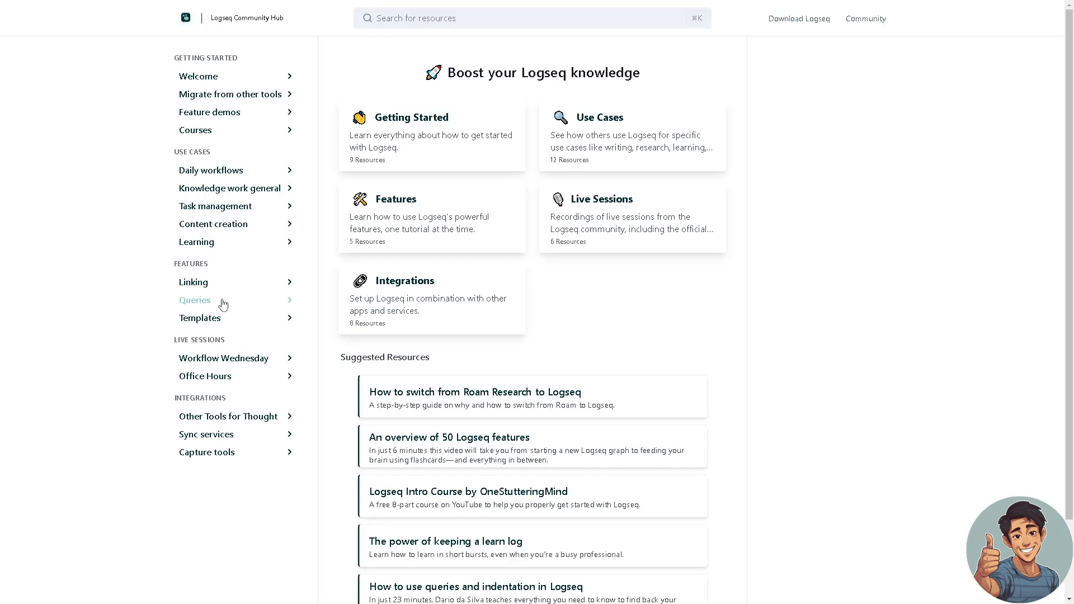
mouse_move(37, 276)
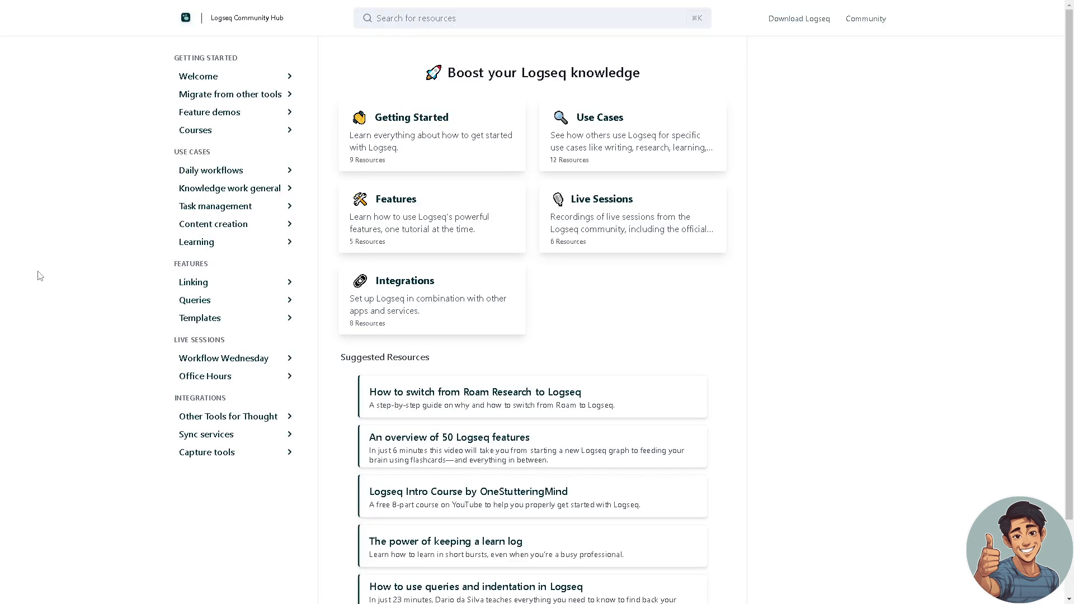
mouse_move(604, 252)
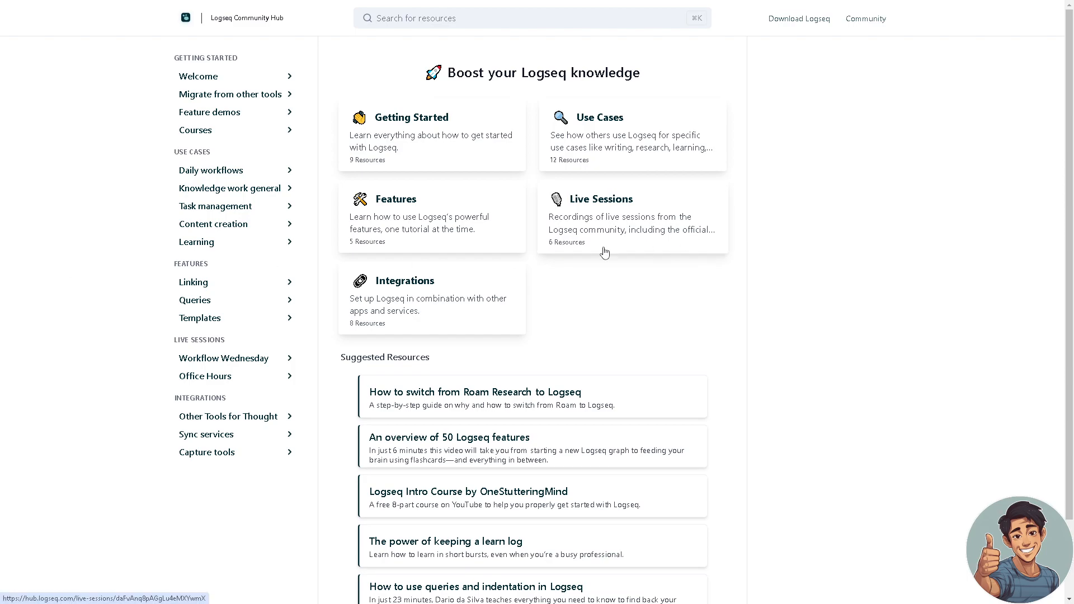
scroll("down", 3)
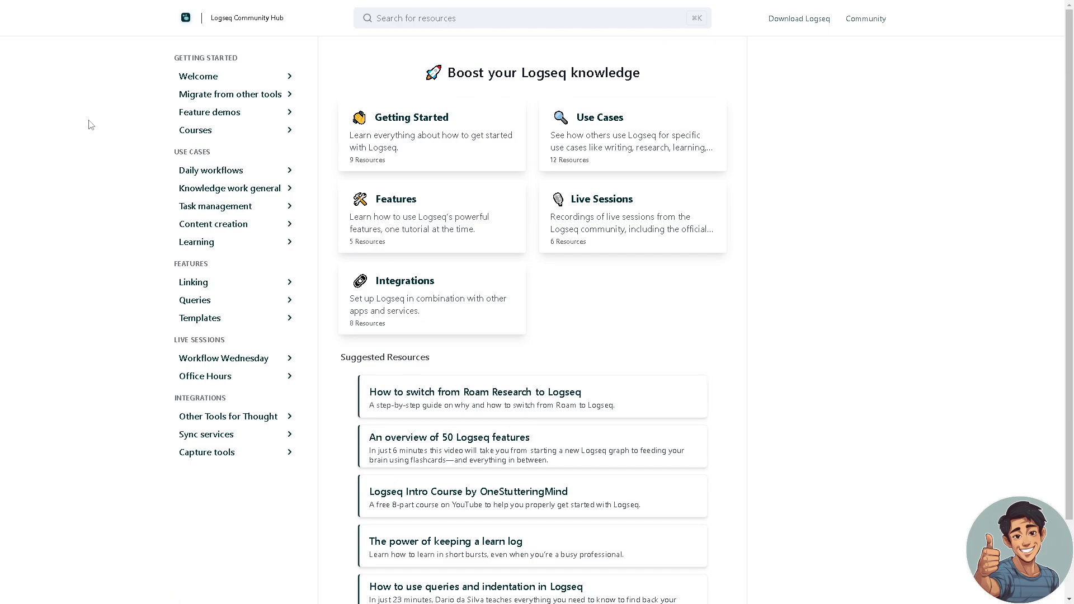
scroll("down", 3)
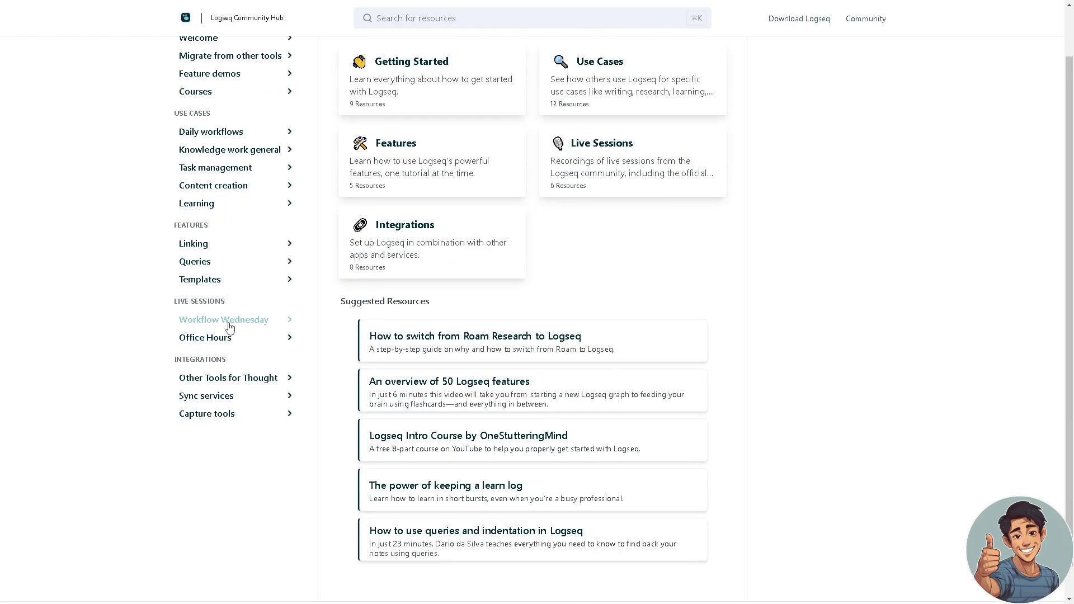
scroll("down", 3)
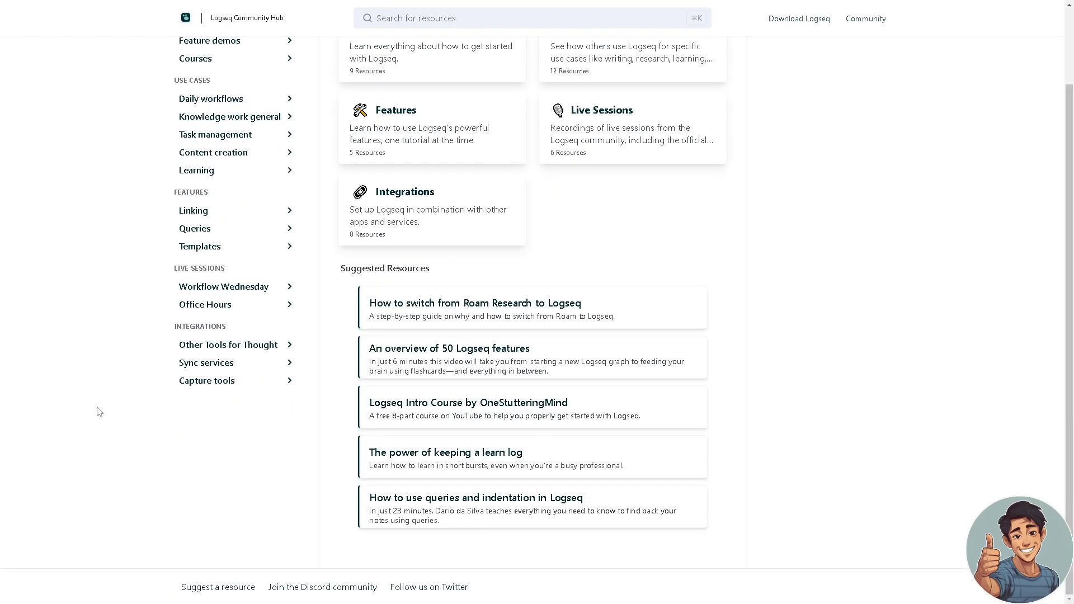
mouse_move(291, 587)
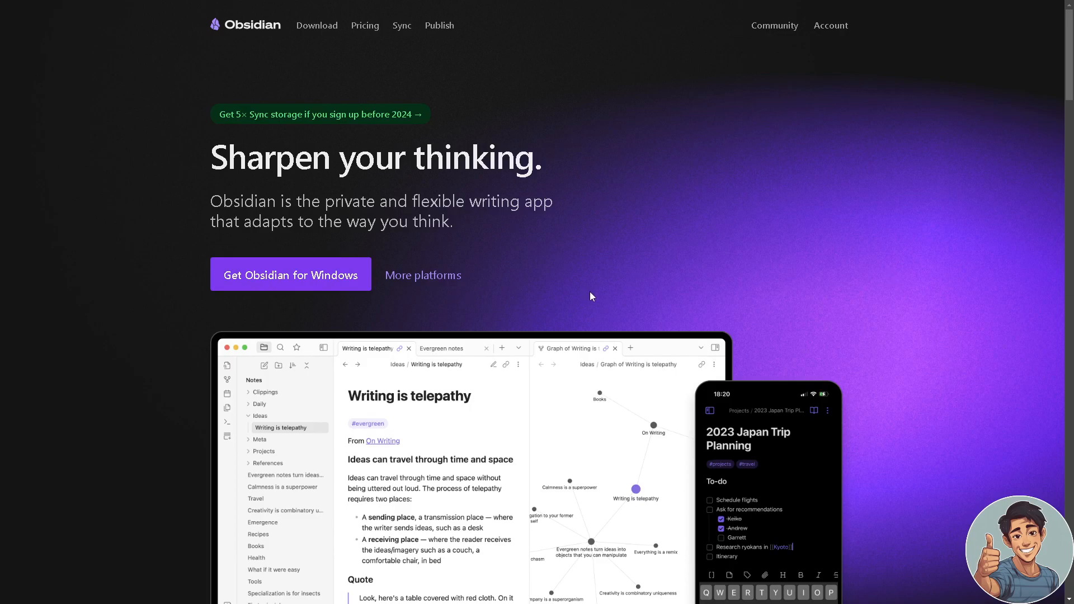
- Scroll the Obsidian home page past the app screenshots to the 'Your thoughts are yours' section
scroll("down", 3)
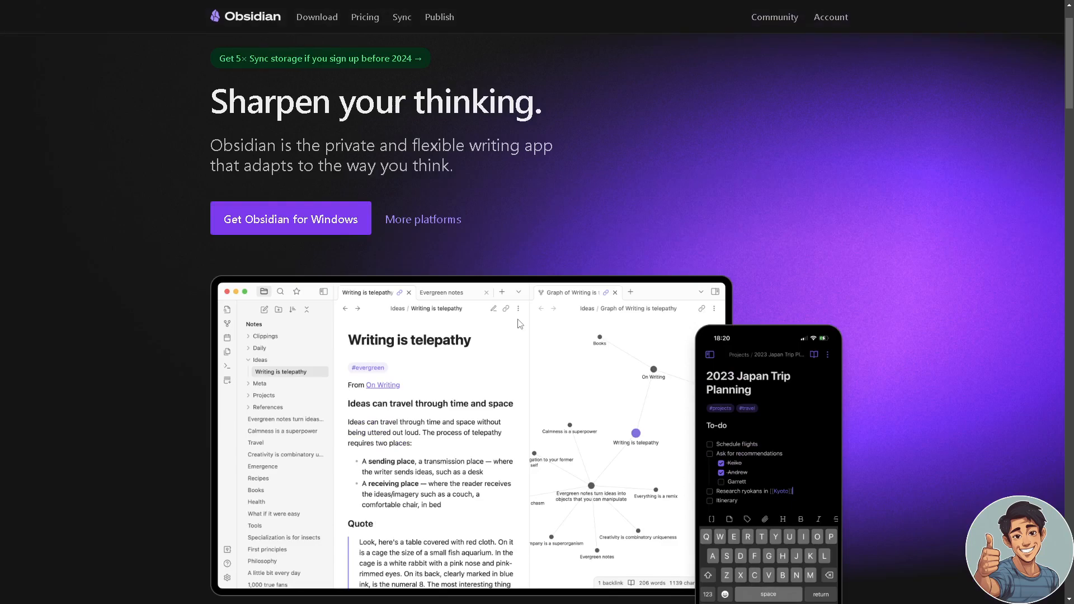
scroll("down", 3)
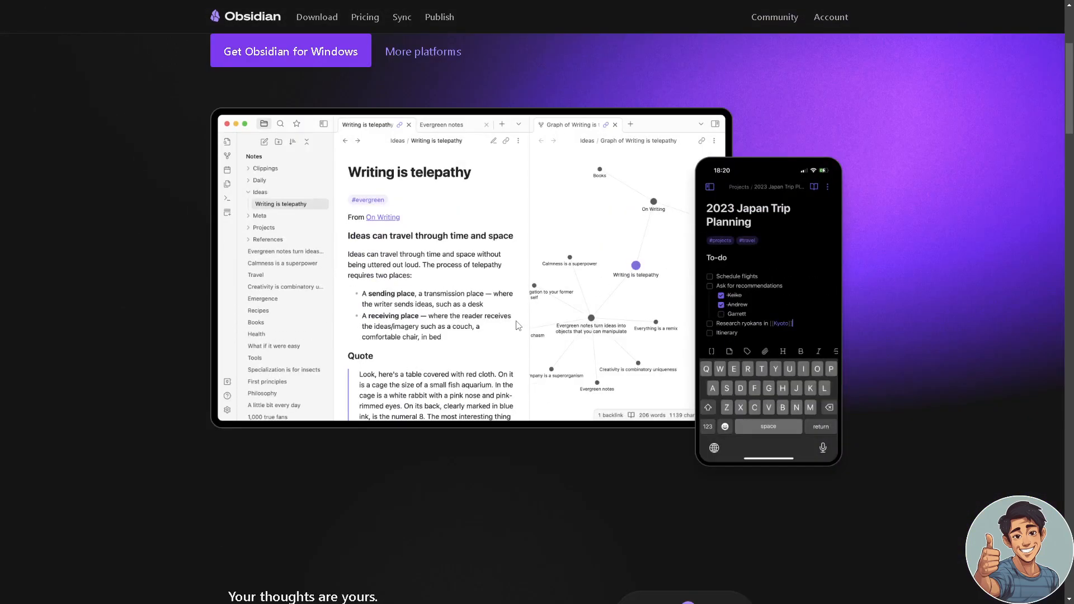
mouse_move(490, 339)
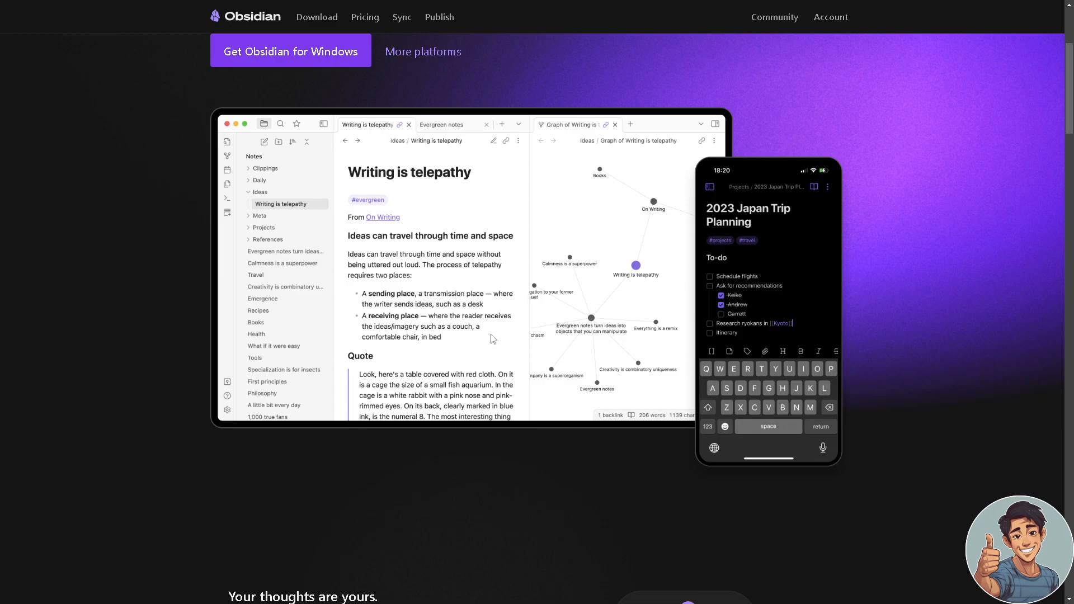
scroll("down", 3)
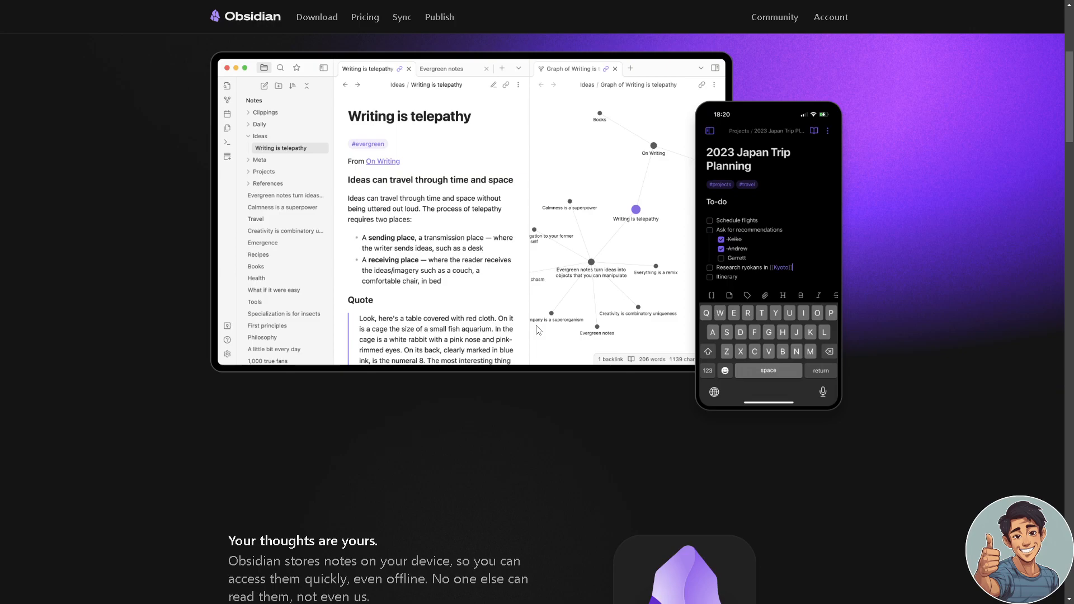
scroll("down", 3)
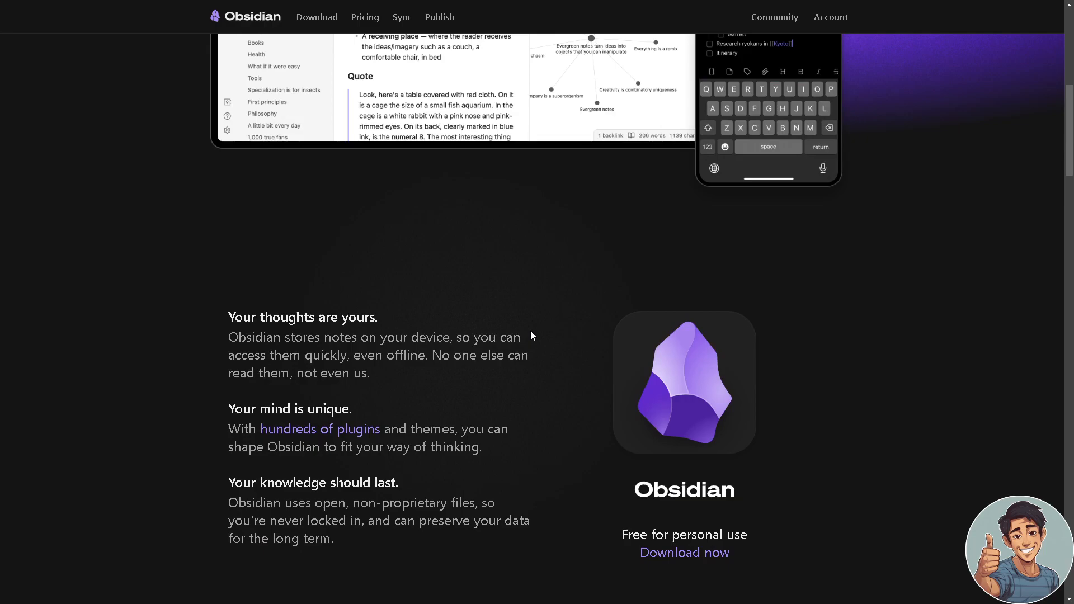
- Scroll to the 'Spark brilliance' section with its Links and Graph feature cards
scroll("down", 3)
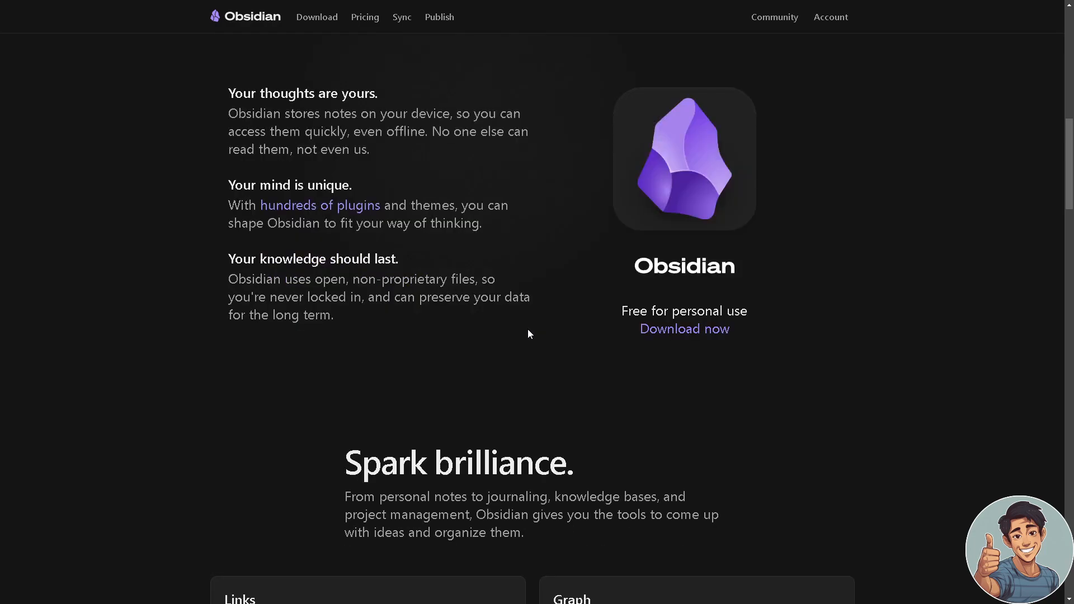
scroll("down", 3)
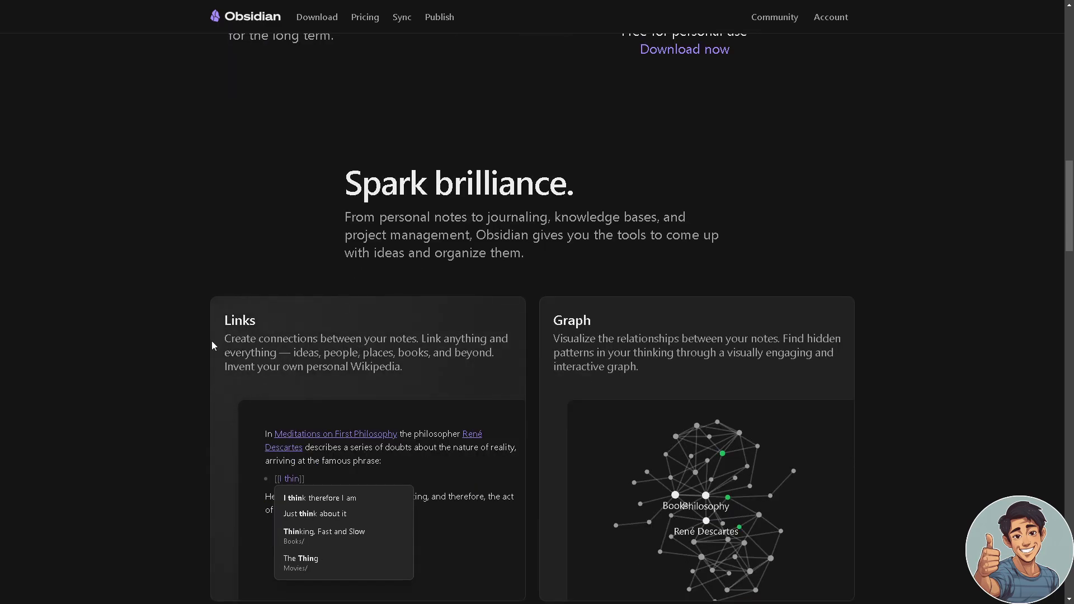
mouse_move(236, 351)
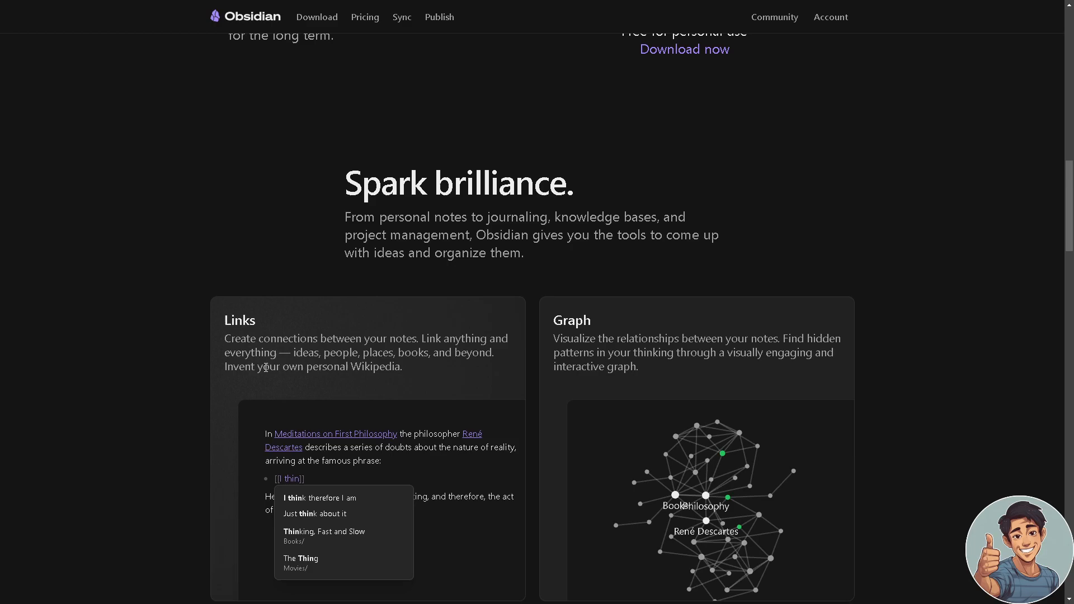
mouse_move(440, 356)
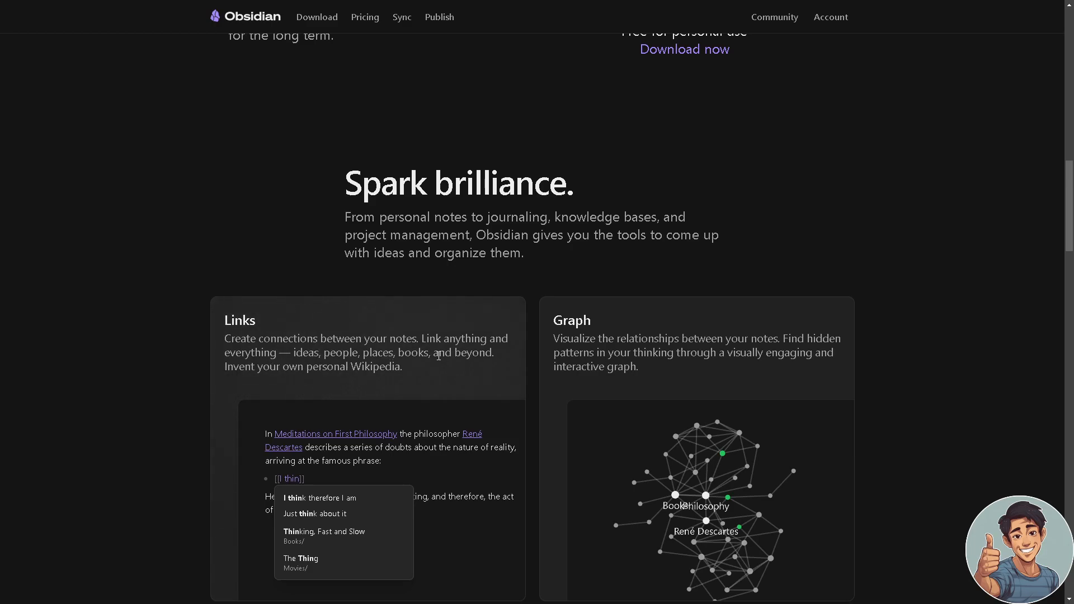
mouse_move(336, 379)
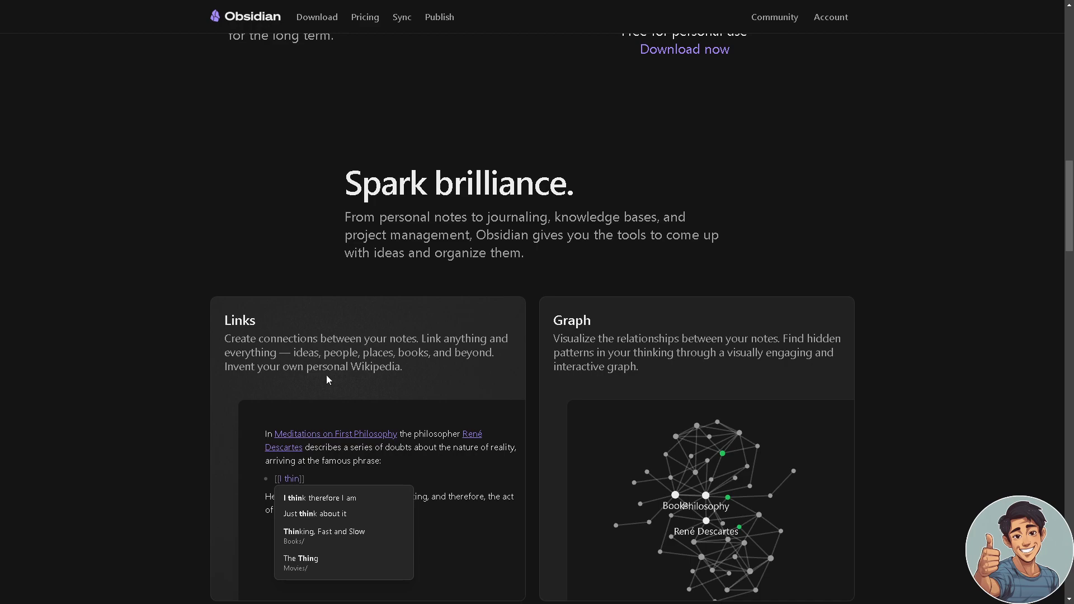
mouse_move(376, 380)
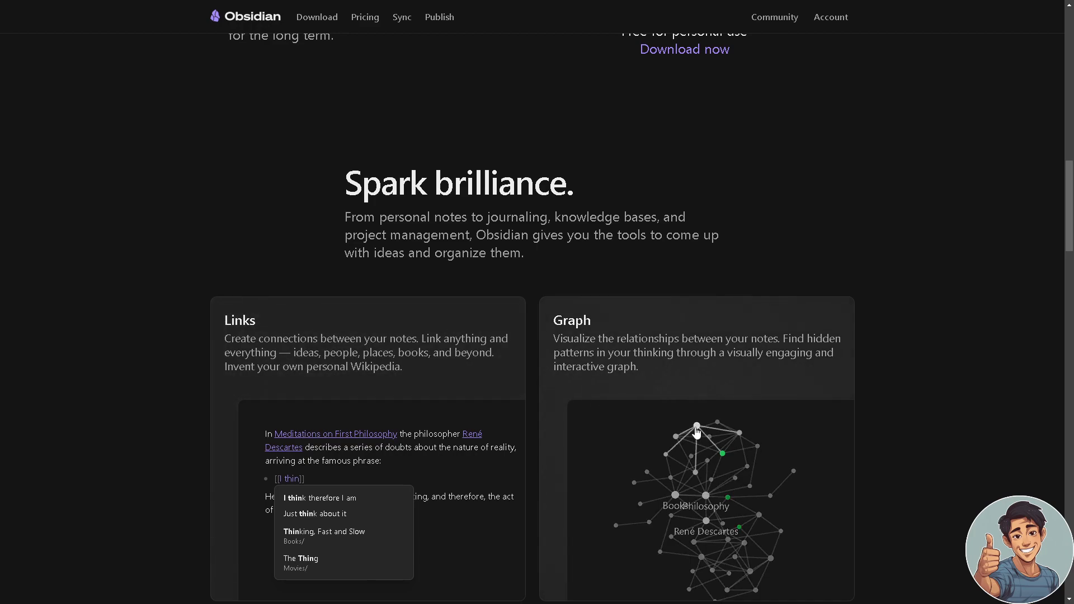
scroll("down", 3)
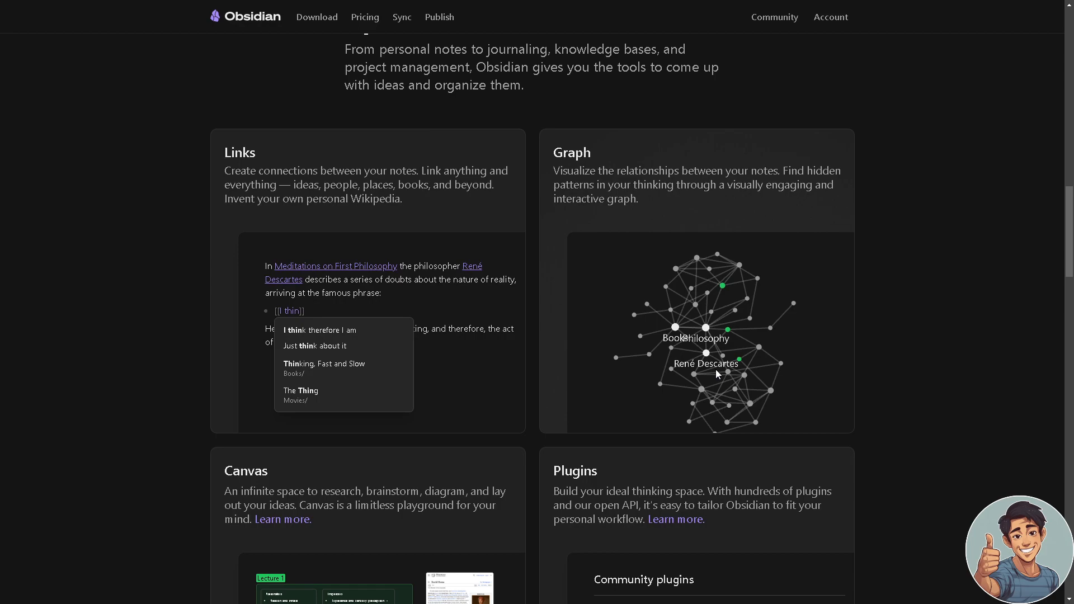
mouse_move(713, 368)
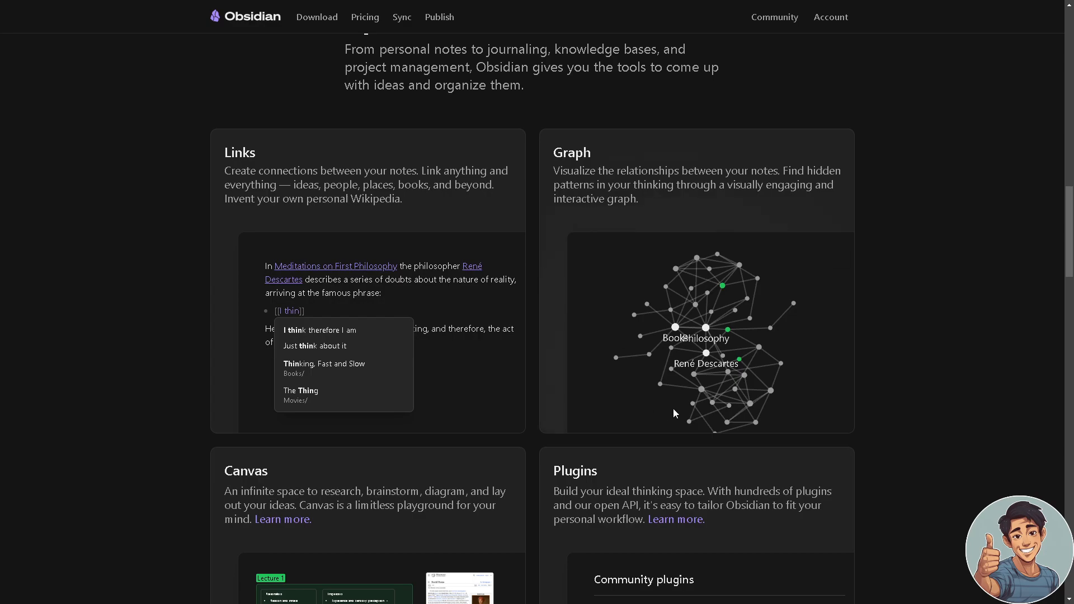
mouse_move(720, 437)
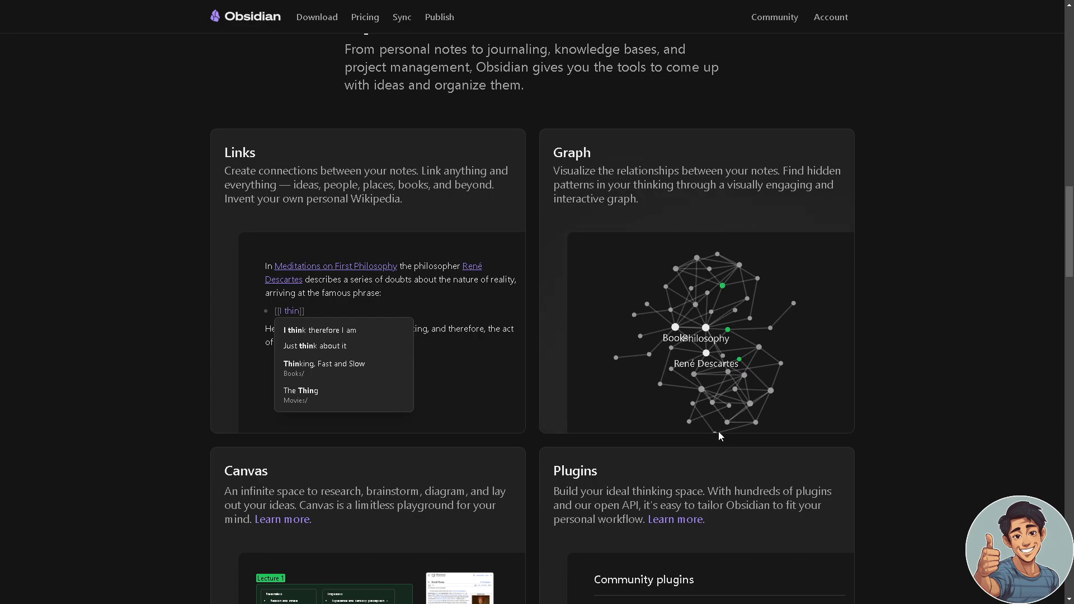
scroll("down", 3)
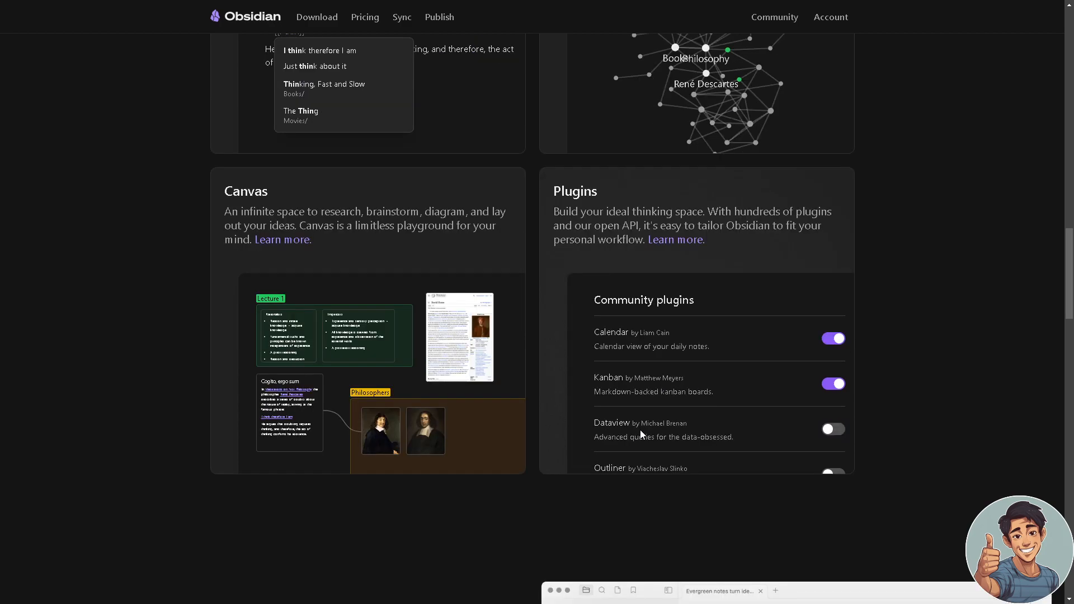
mouse_move(645, 425)
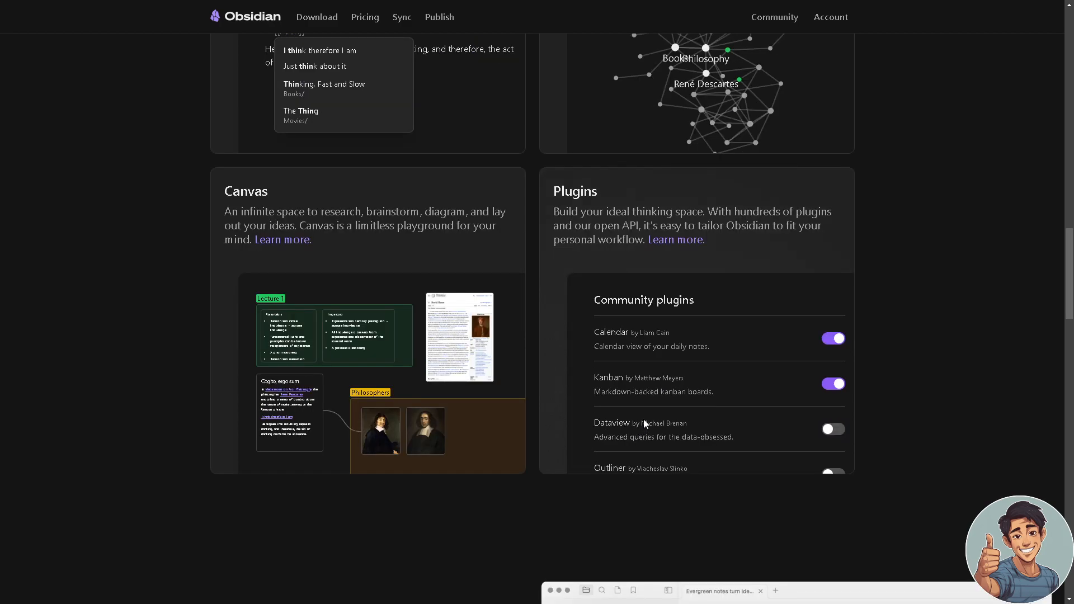
mouse_move(660, 409)
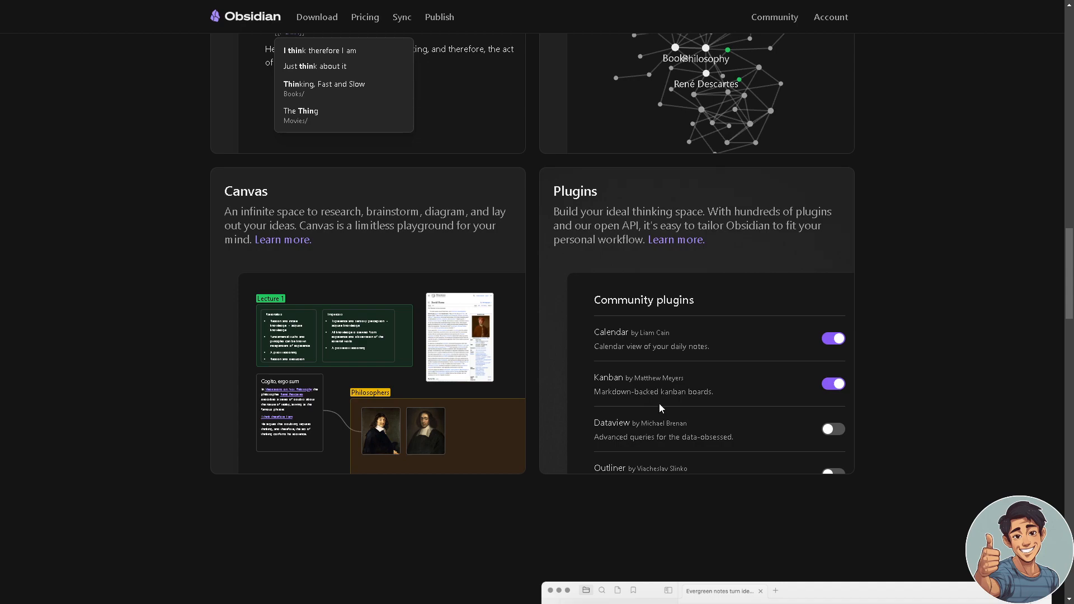
mouse_move(662, 360)
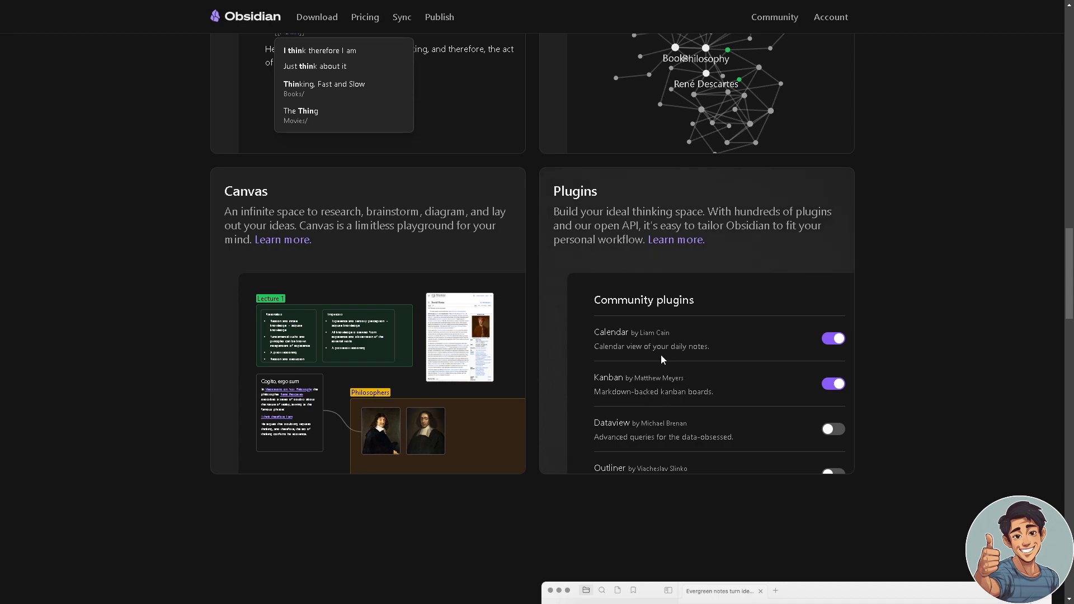
mouse_move(644, 336)
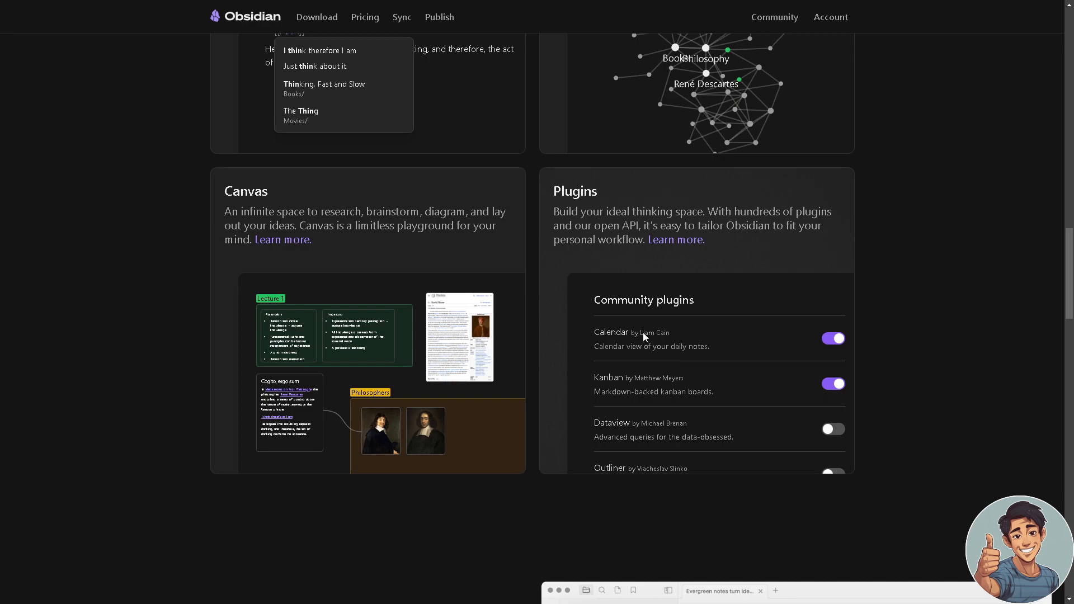
mouse_move(606, 394)
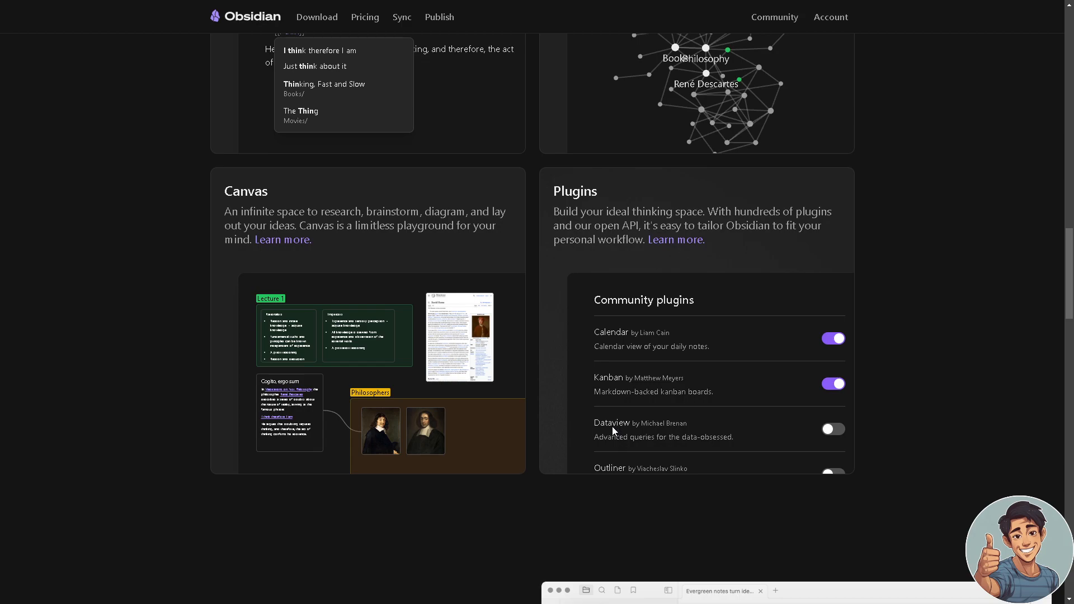
mouse_move(662, 421)
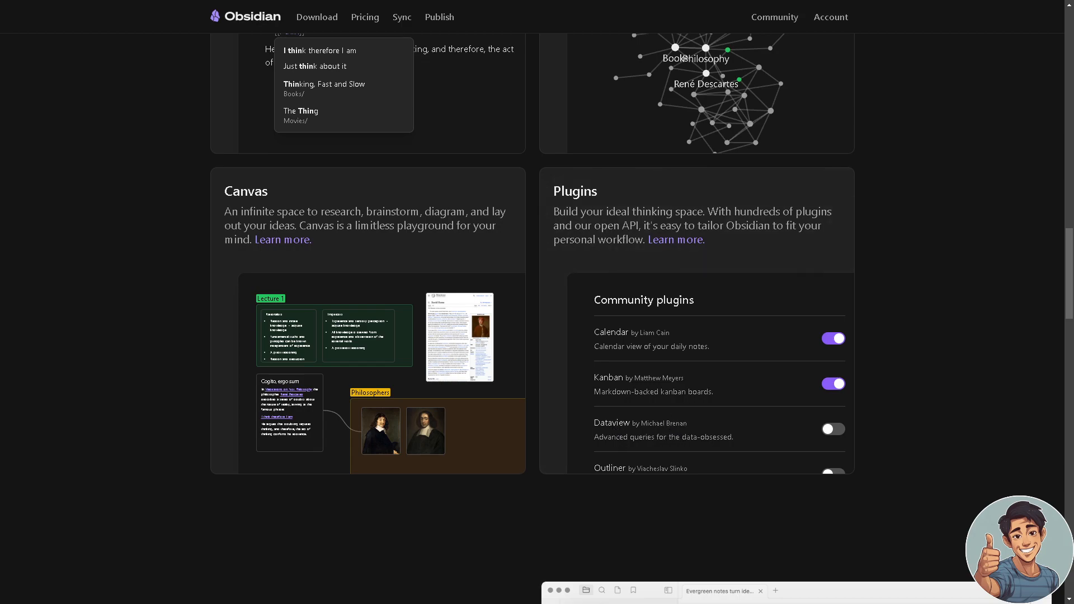
- Scroll past the Canvas and Plugins cards to the 'Sync securely' section
scroll("down", 3)
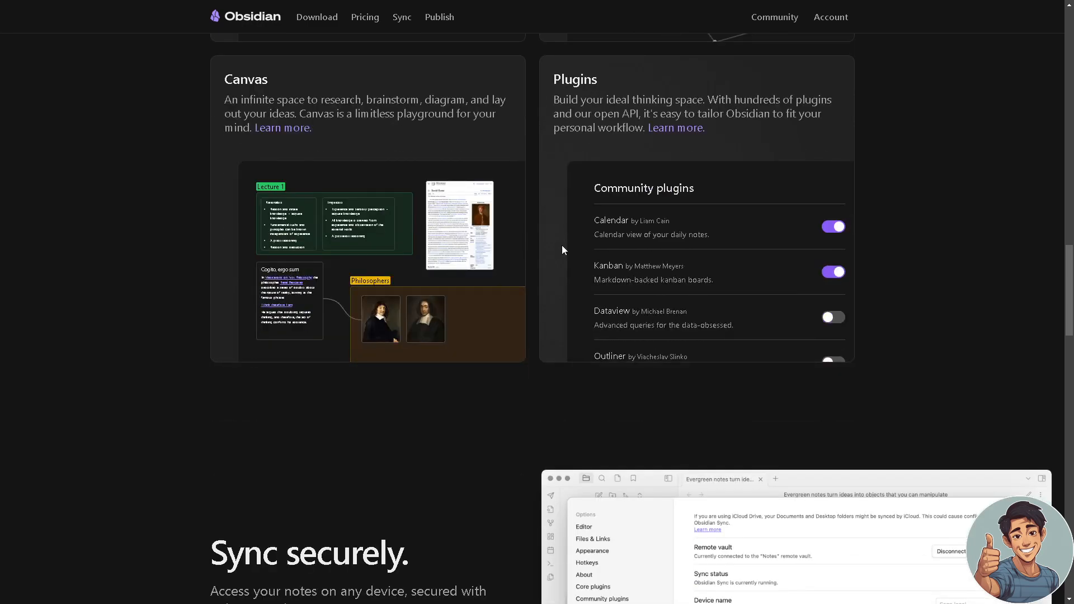
scroll("down", 3)
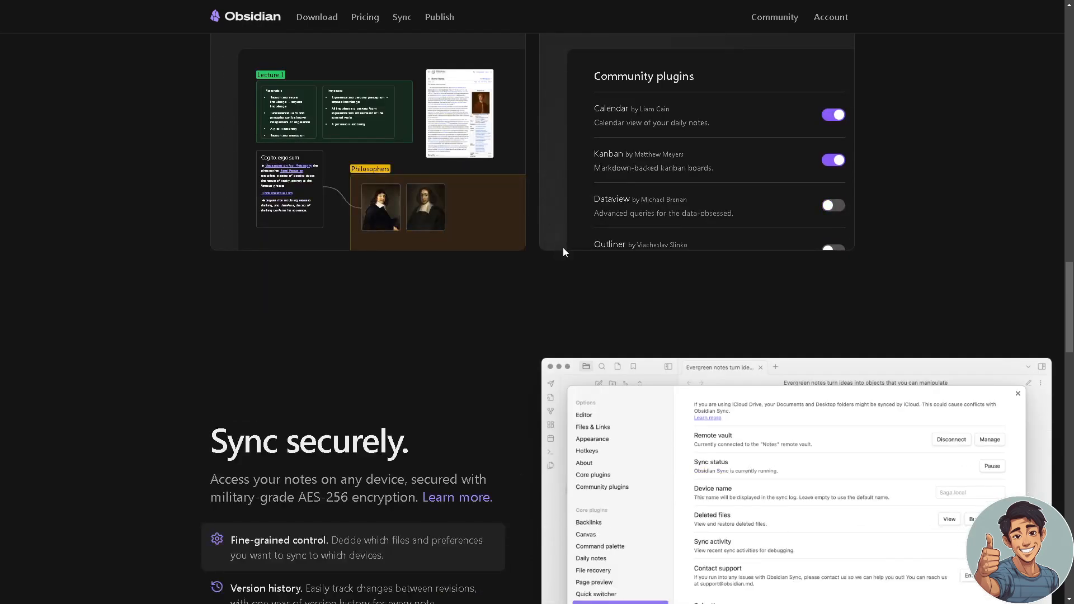
mouse_move(556, 266)
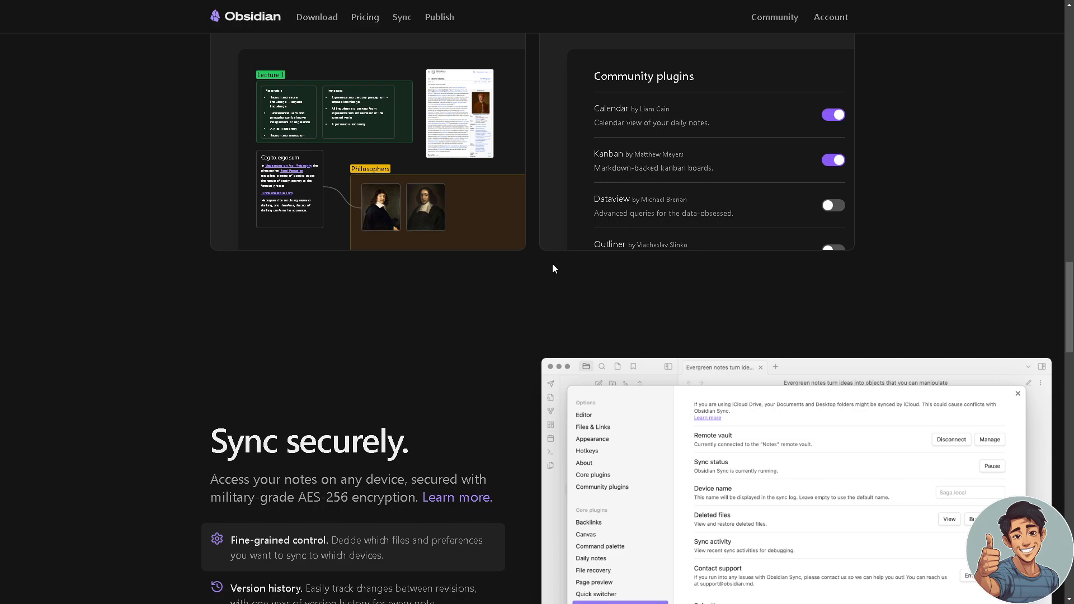
mouse_move(439, 340)
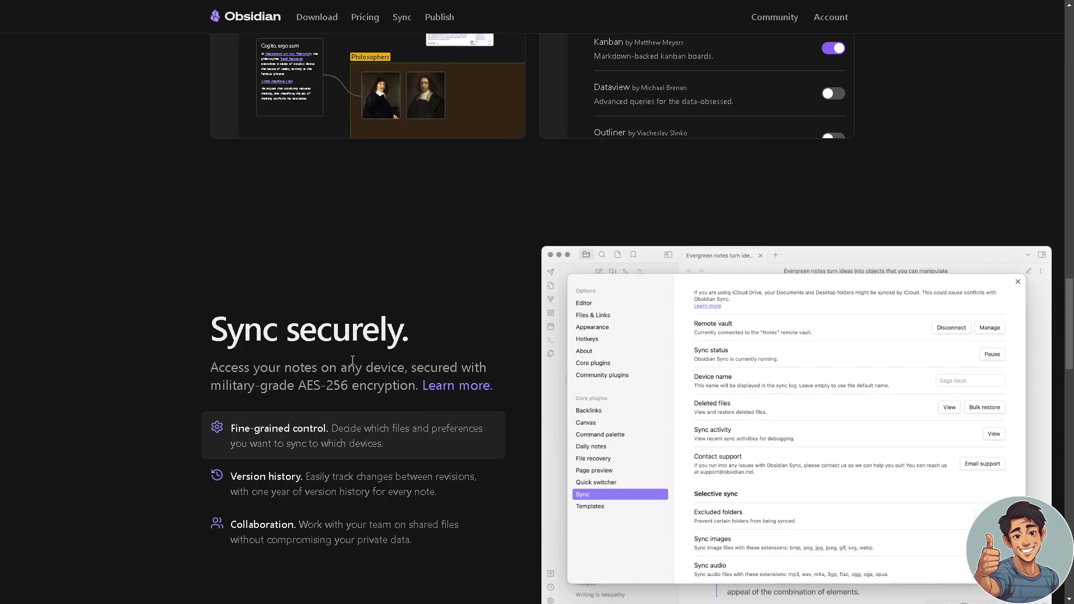
- Scroll through 'Publish instantly' to the footer's Discord, forum and Developer docs cards, then back up
scroll("down", 3)
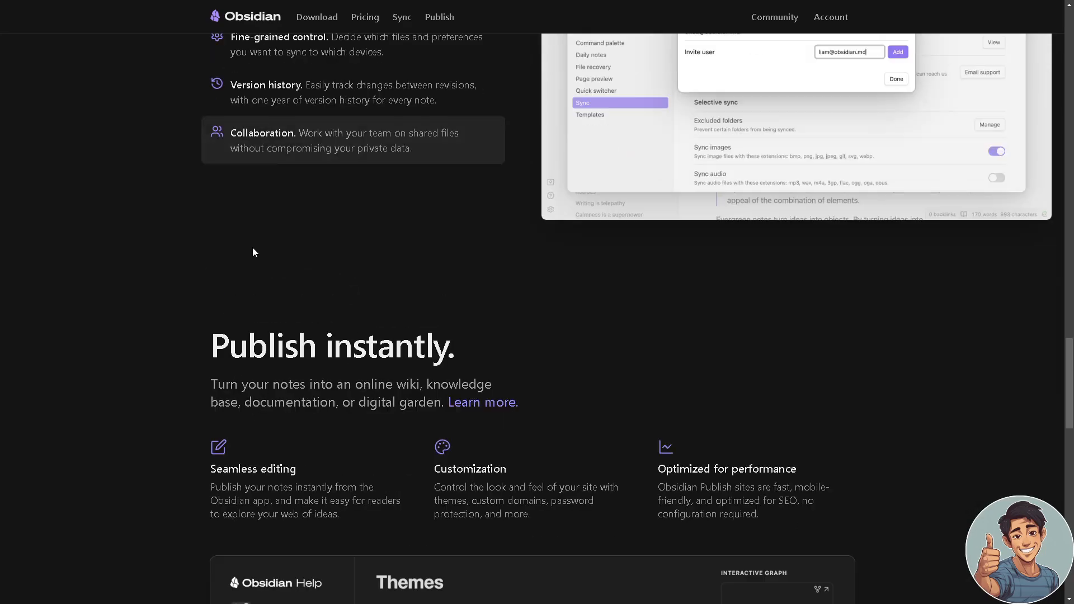
scroll("down", 3)
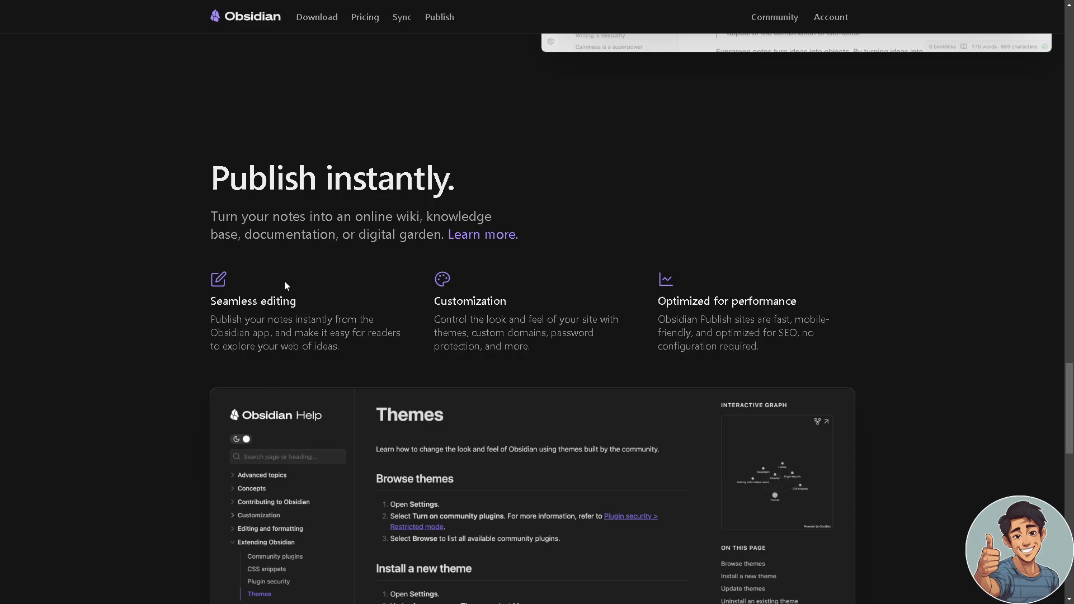
mouse_move(498, 306)
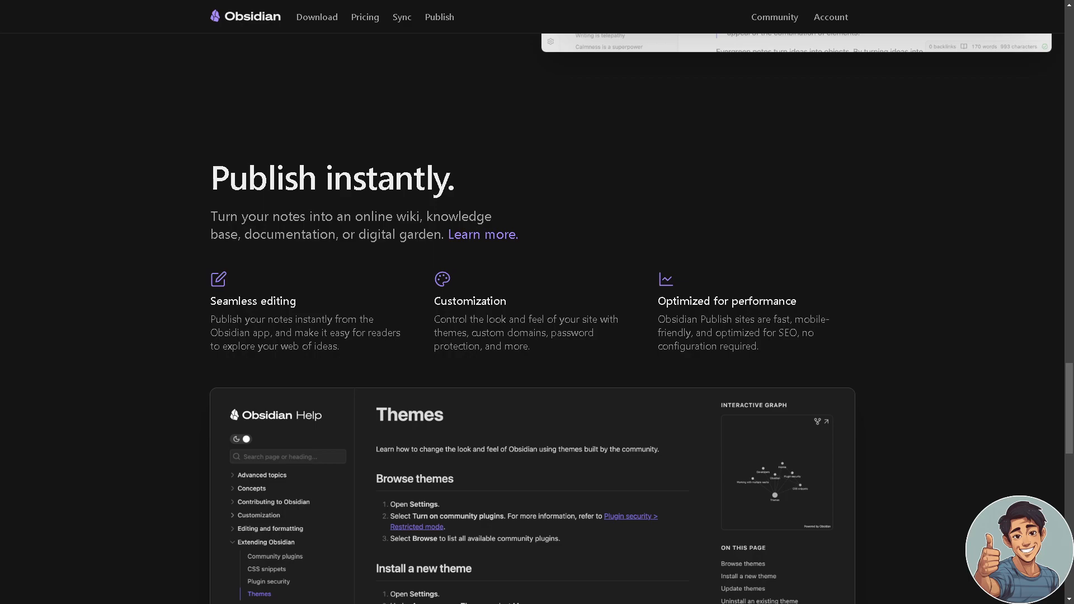
scroll("down", 3)
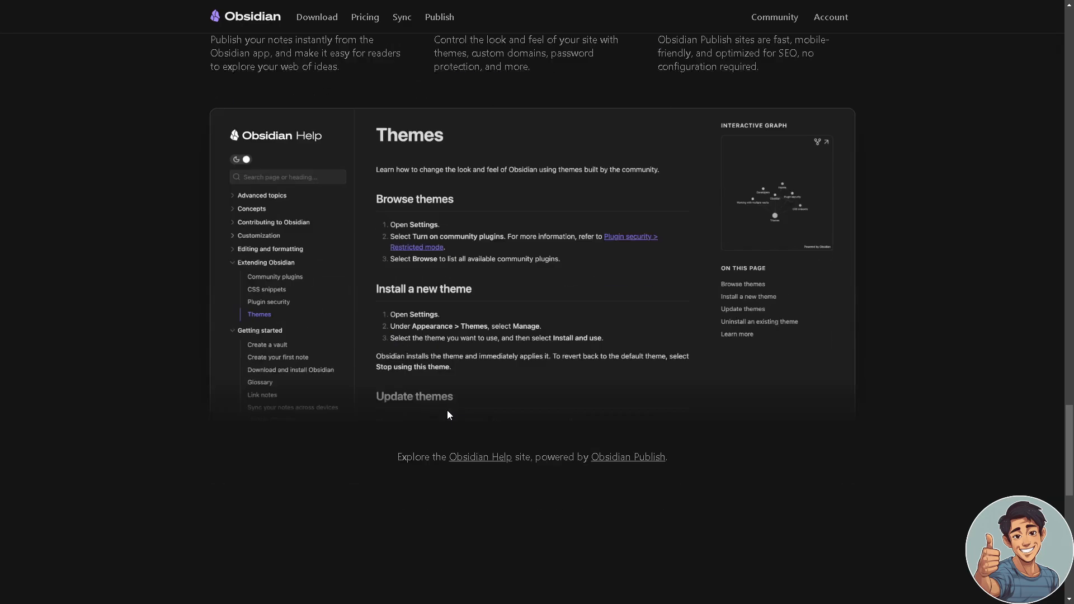
scroll("down", 3)
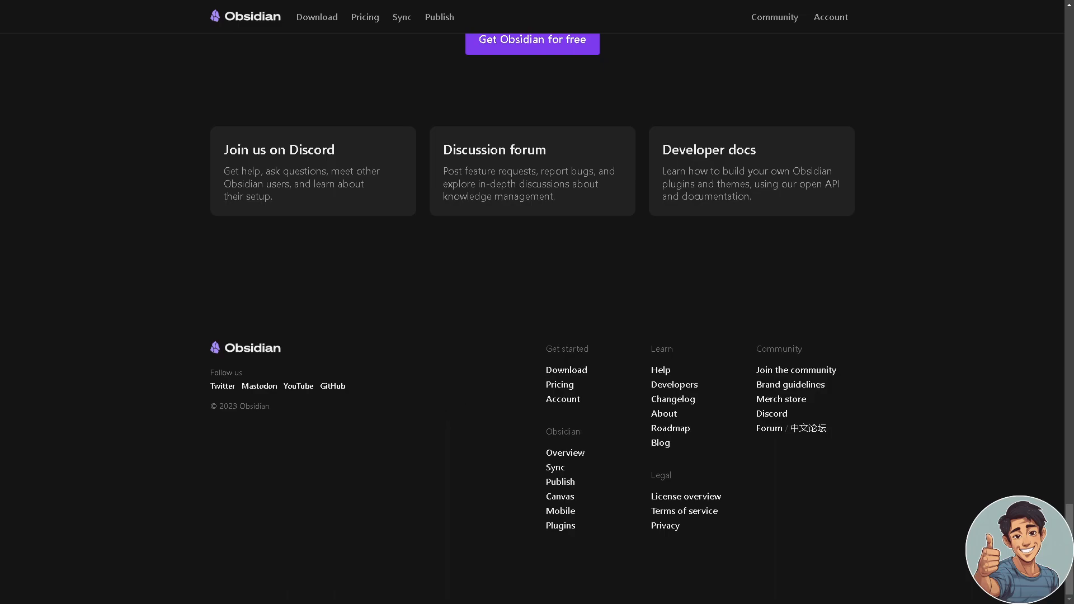
scroll("up", 3)
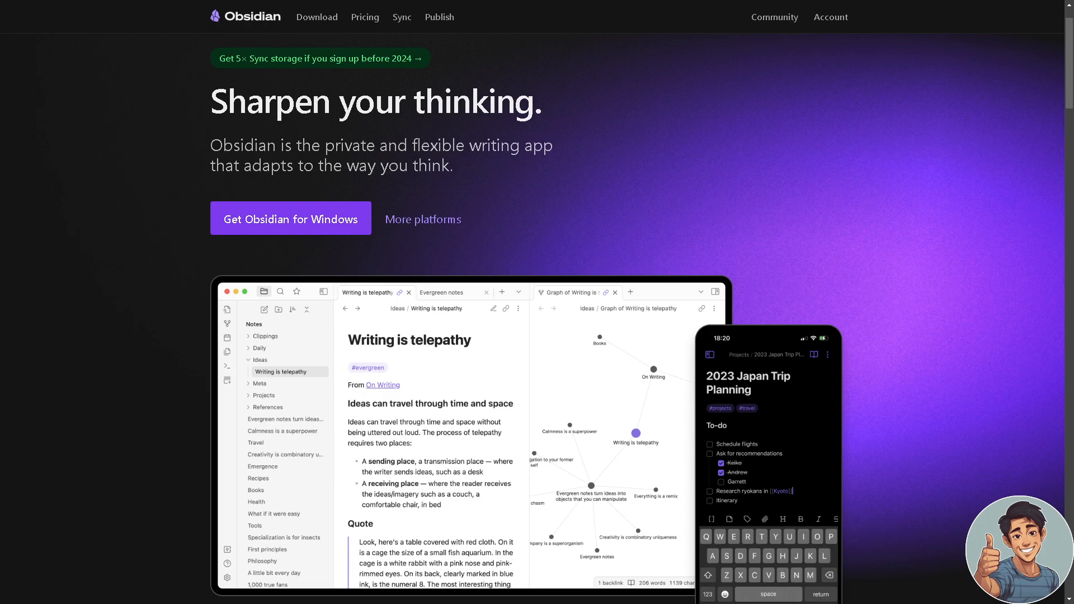
mouse_move(516, 335)
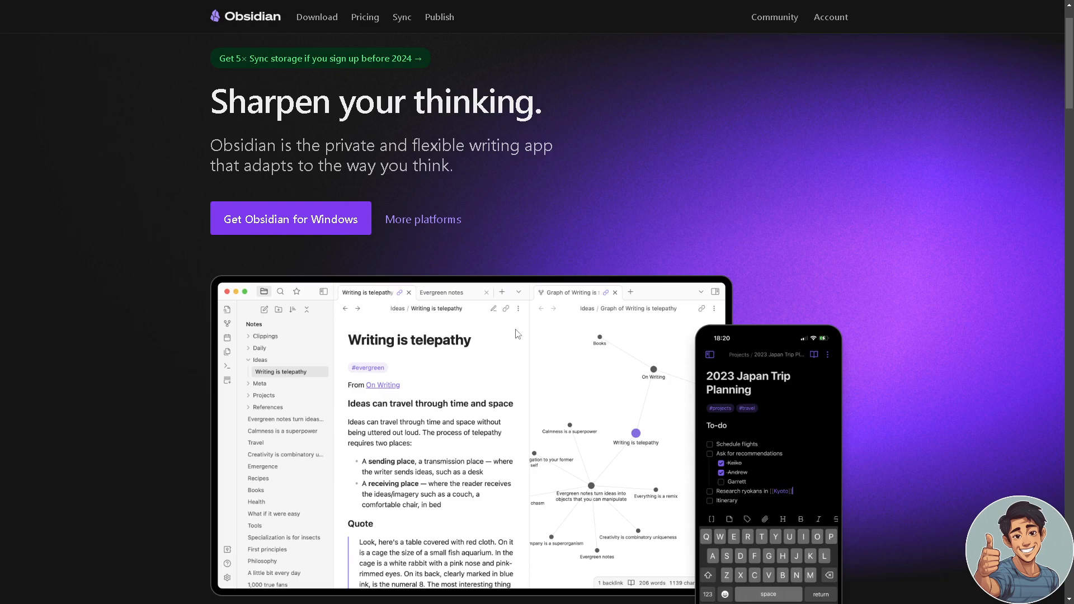
- Scroll the Obsidian homepage from the hero past Spark brilliance to the Publish instantly section
scroll("down", 3)
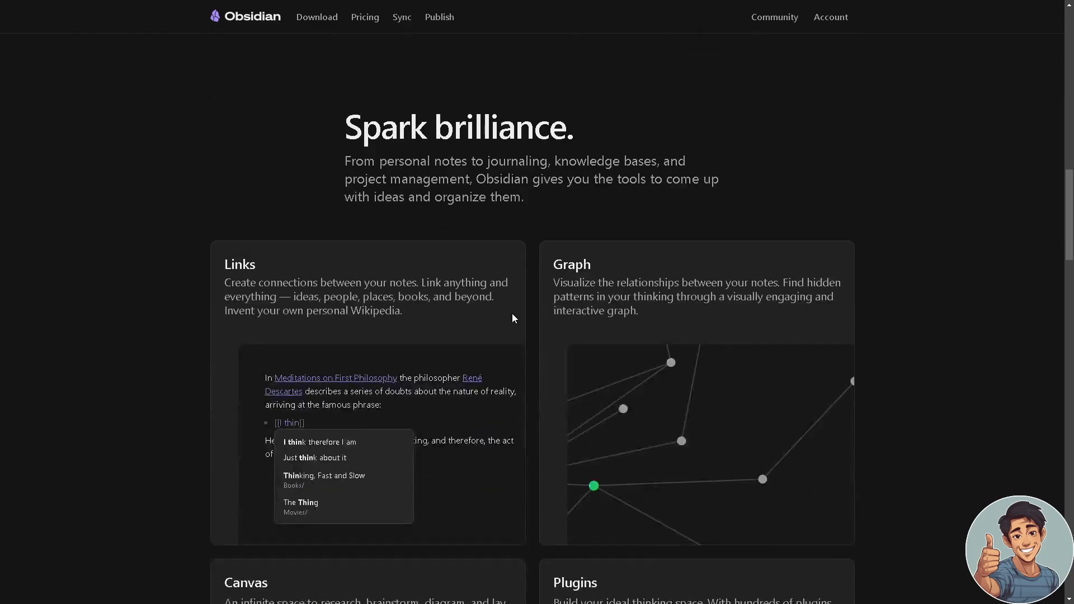
scroll("down", 3)
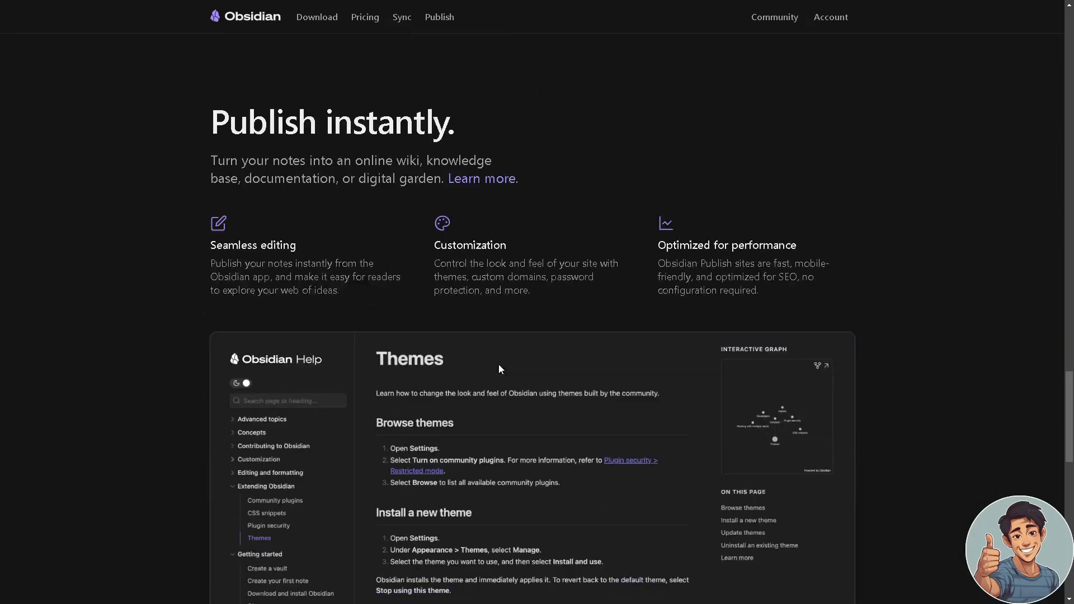
scroll("down", 3)
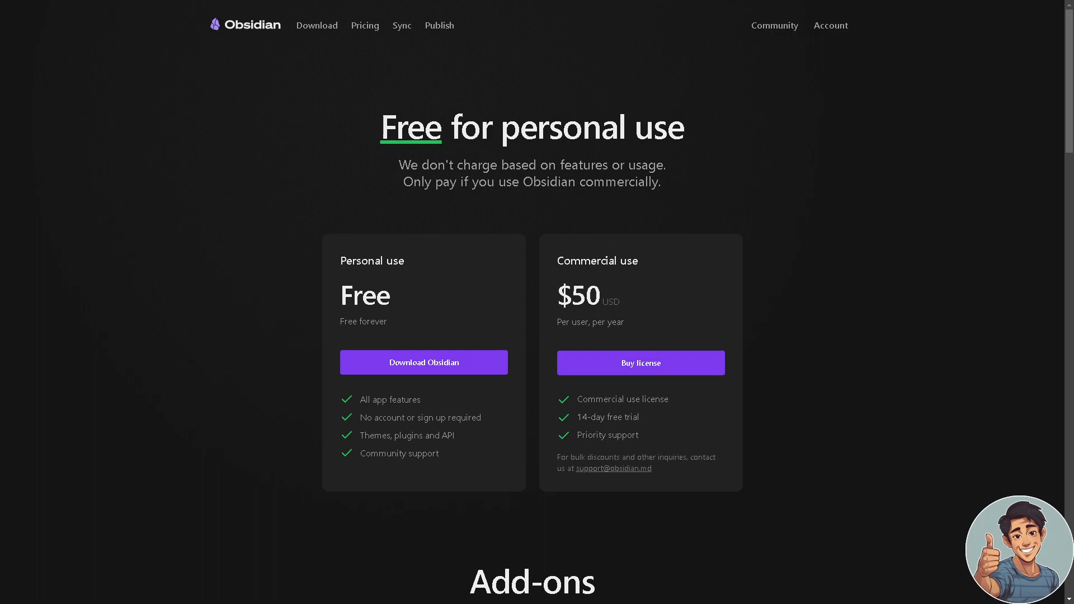
mouse_move(837, 344)
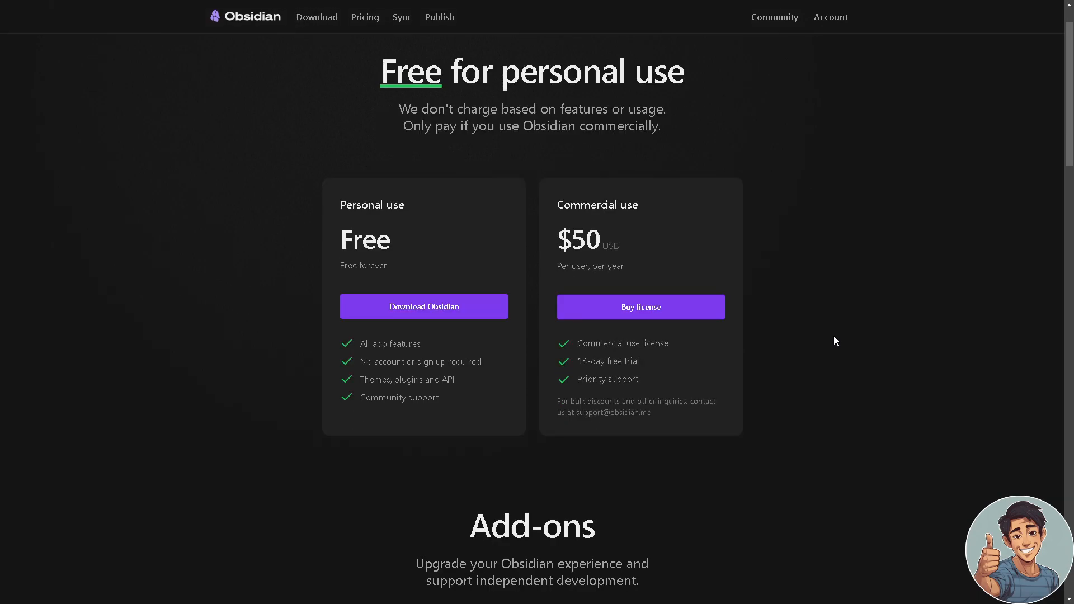
mouse_move(578, 354)
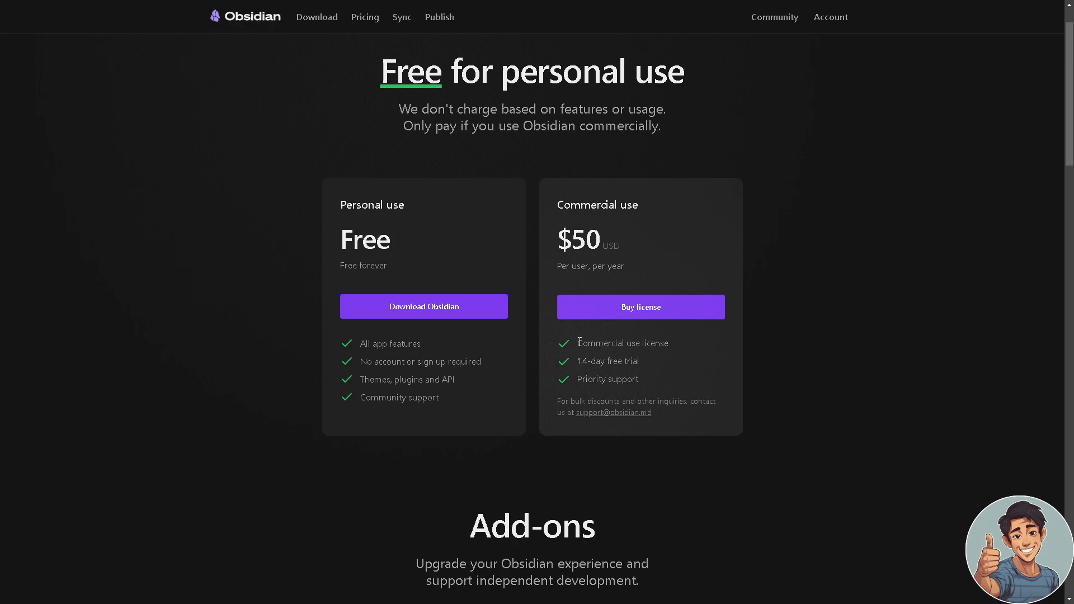
mouse_move(506, 280)
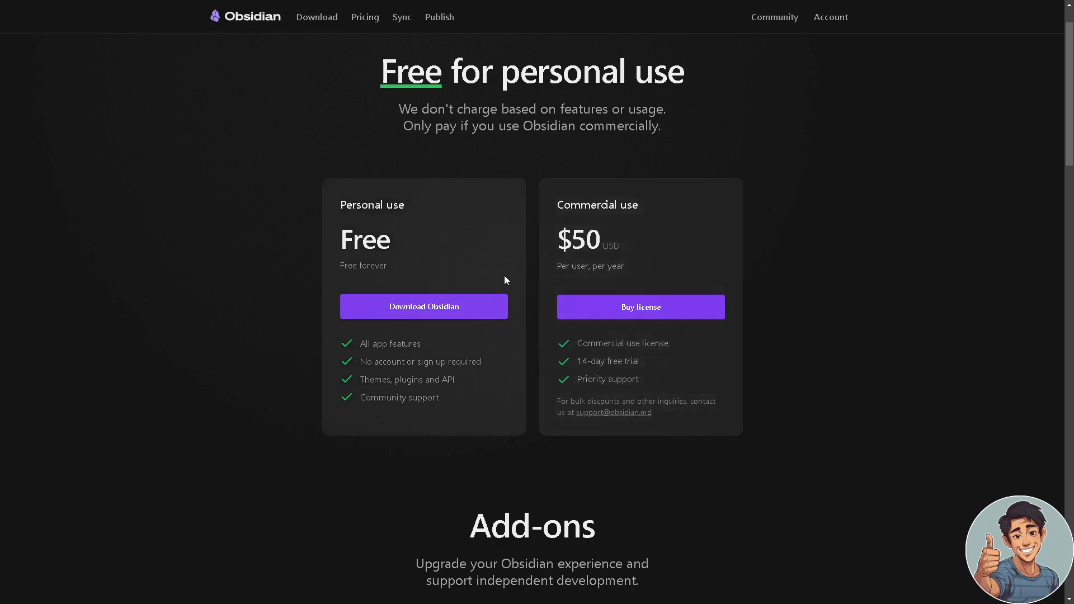
mouse_move(498, 404)
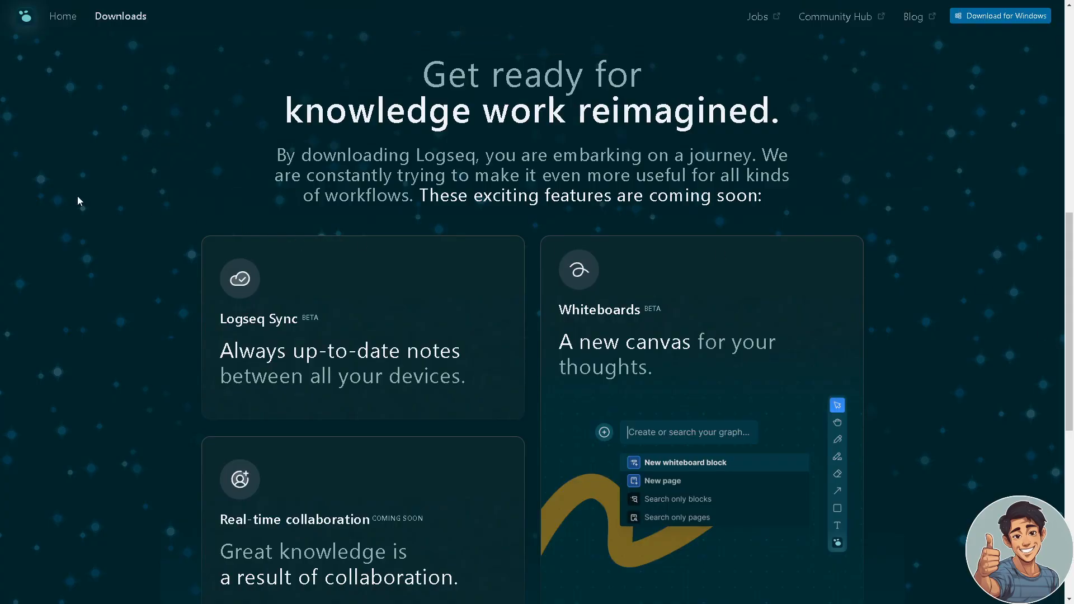
- Scroll the Logseq Downloads page to the Download the apps platform buttons
scroll("down", 3)
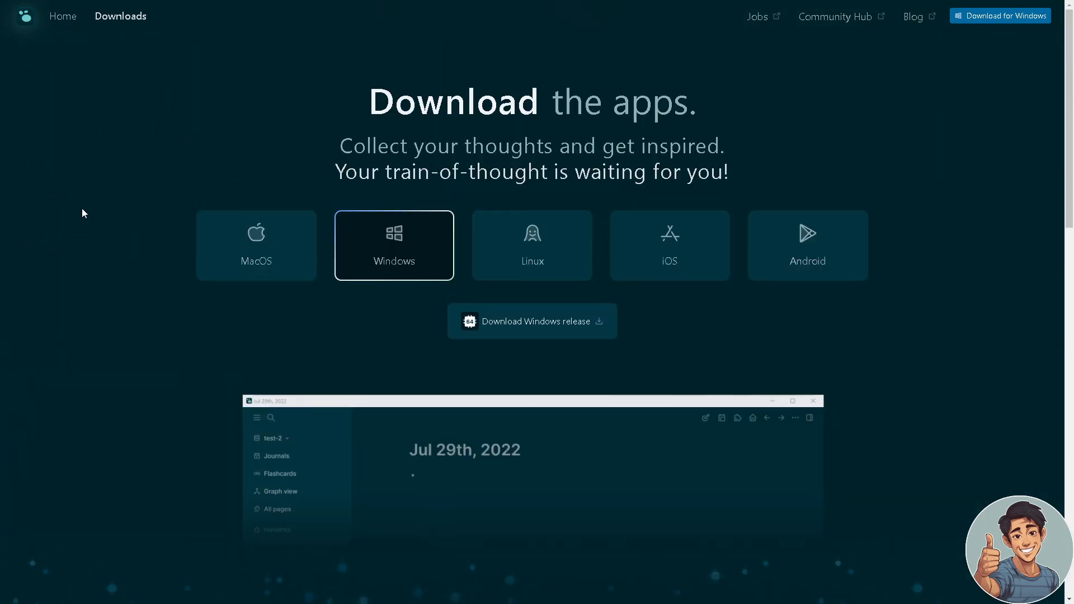
mouse_move(256, 260)
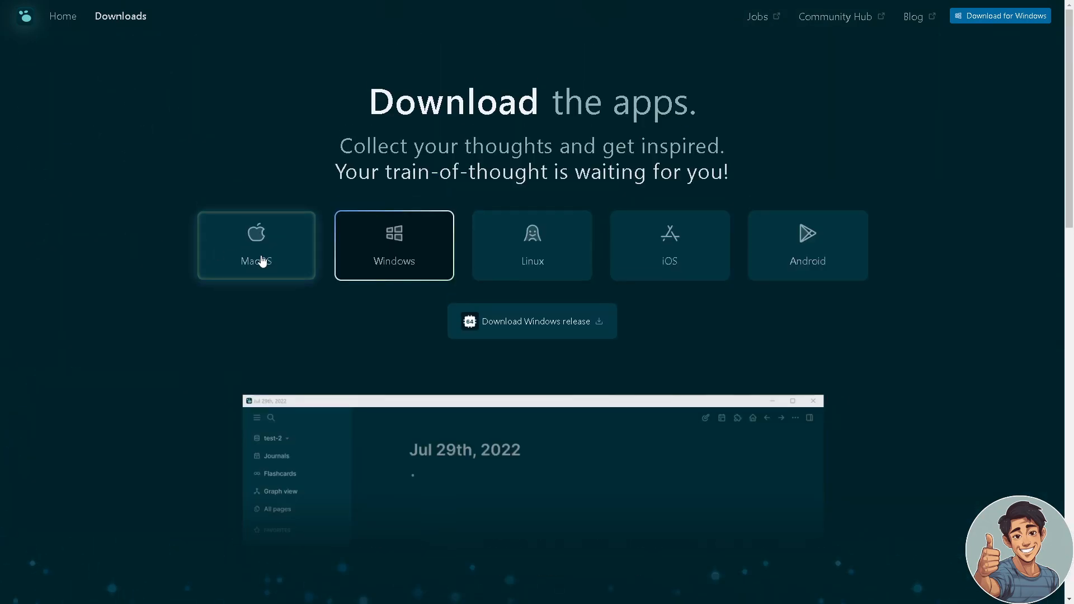
mouse_move(669, 274)
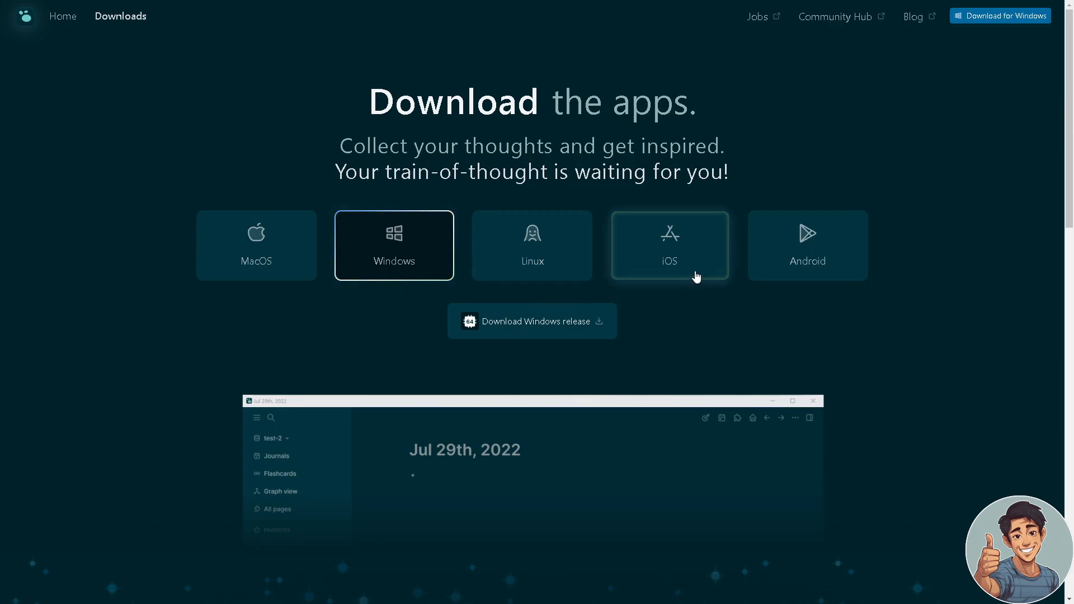